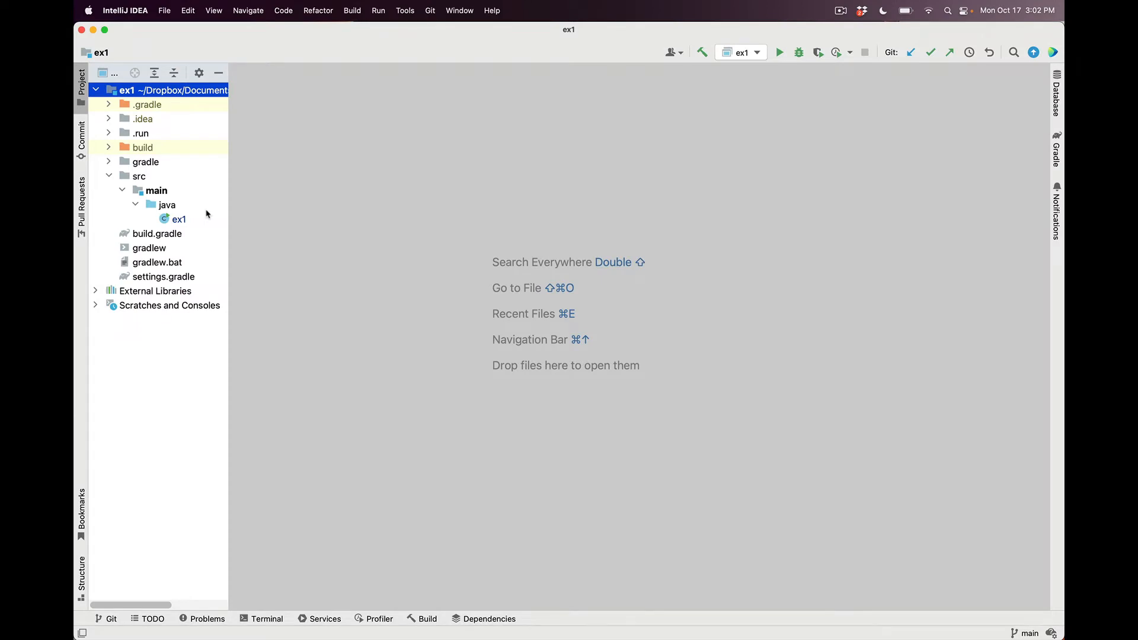
- Open ex1.java from src/main/java in the editor
double_click(179, 218)
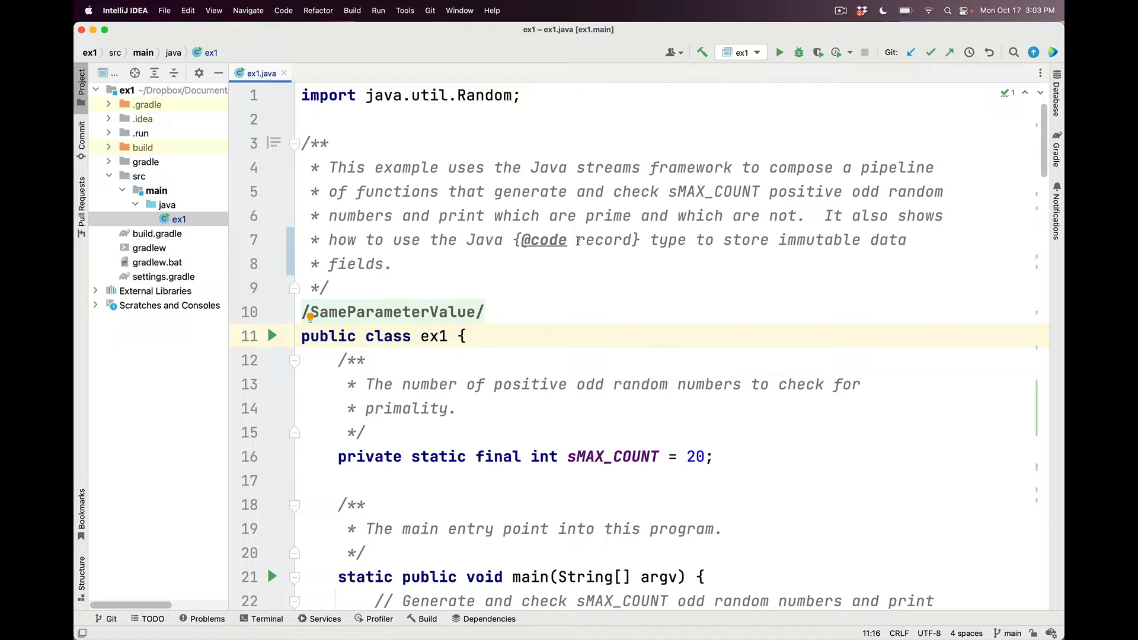
scroll(down, 3)
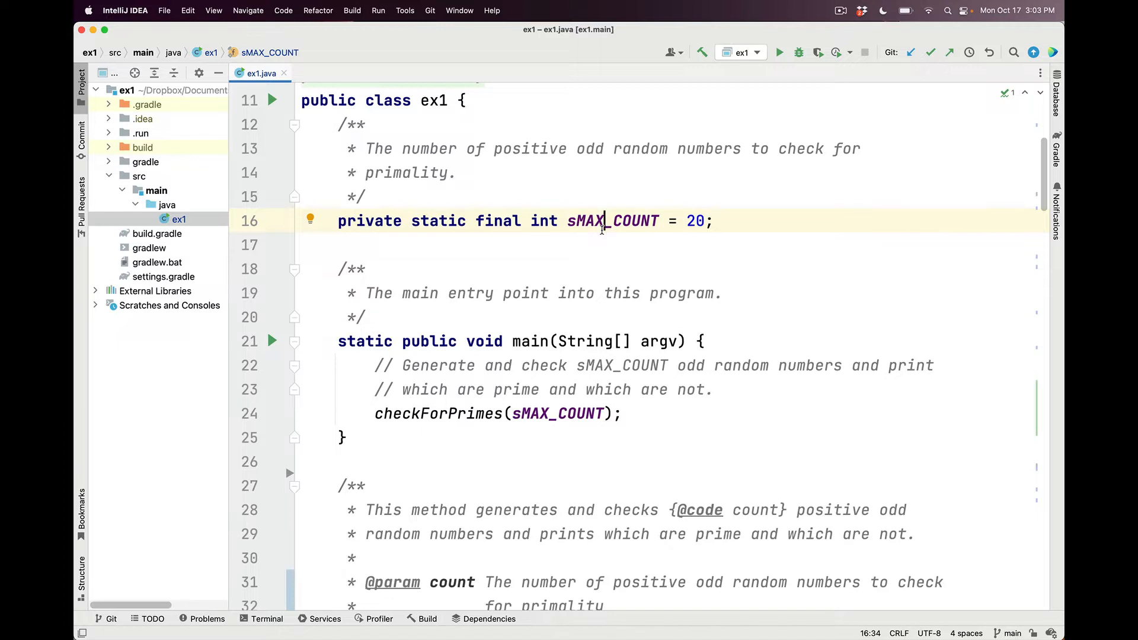
scroll(down, 3)
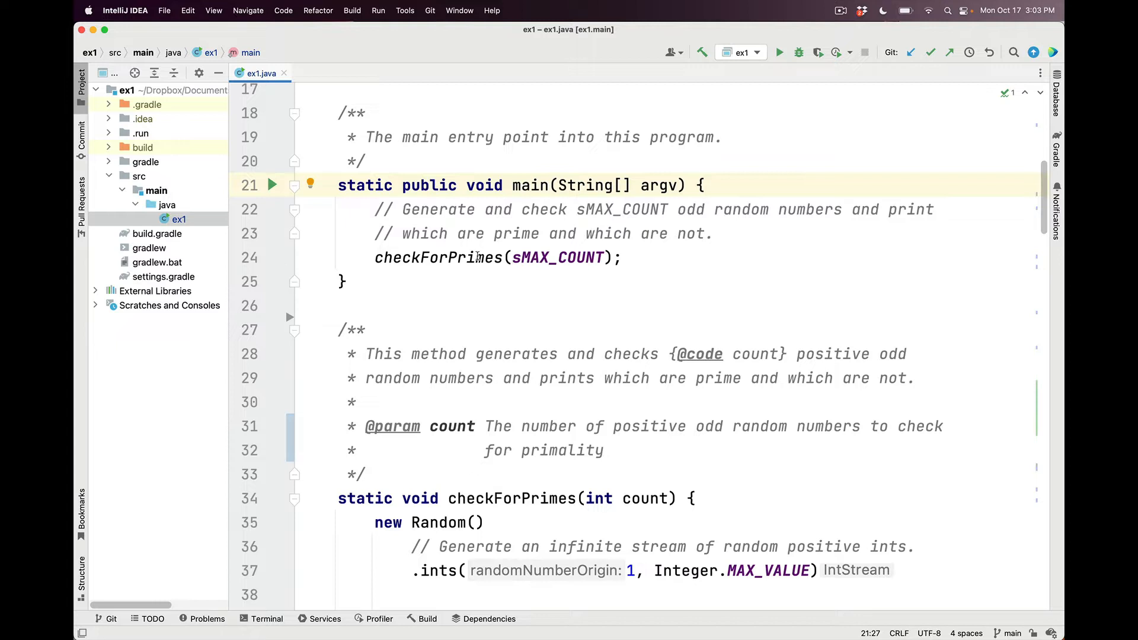
click(477, 257)
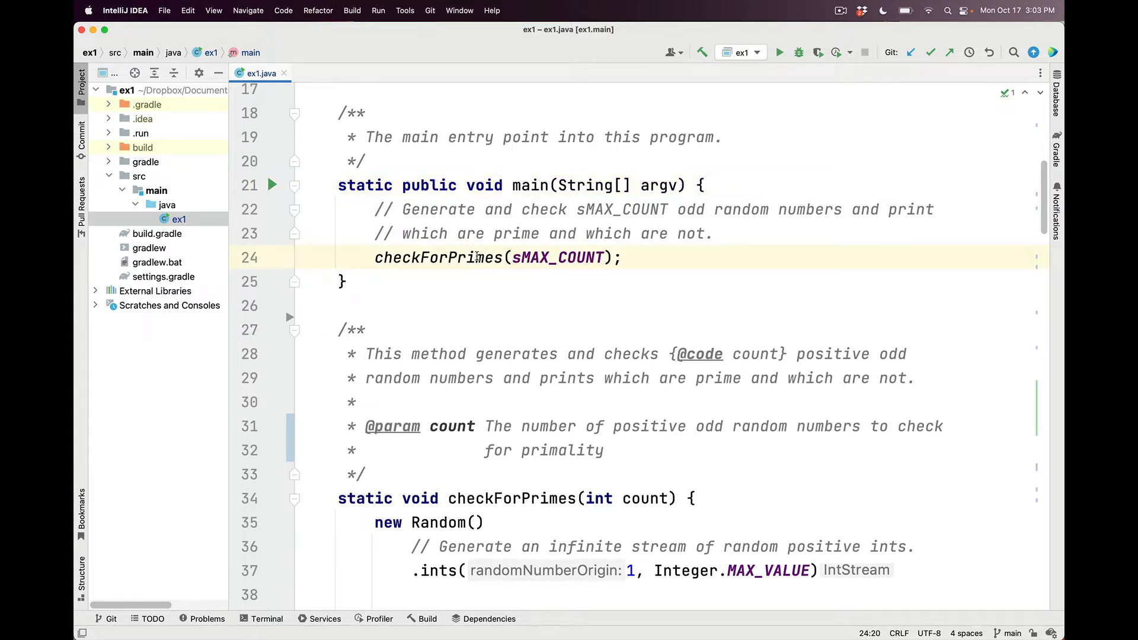
mouse_move(530, 258)
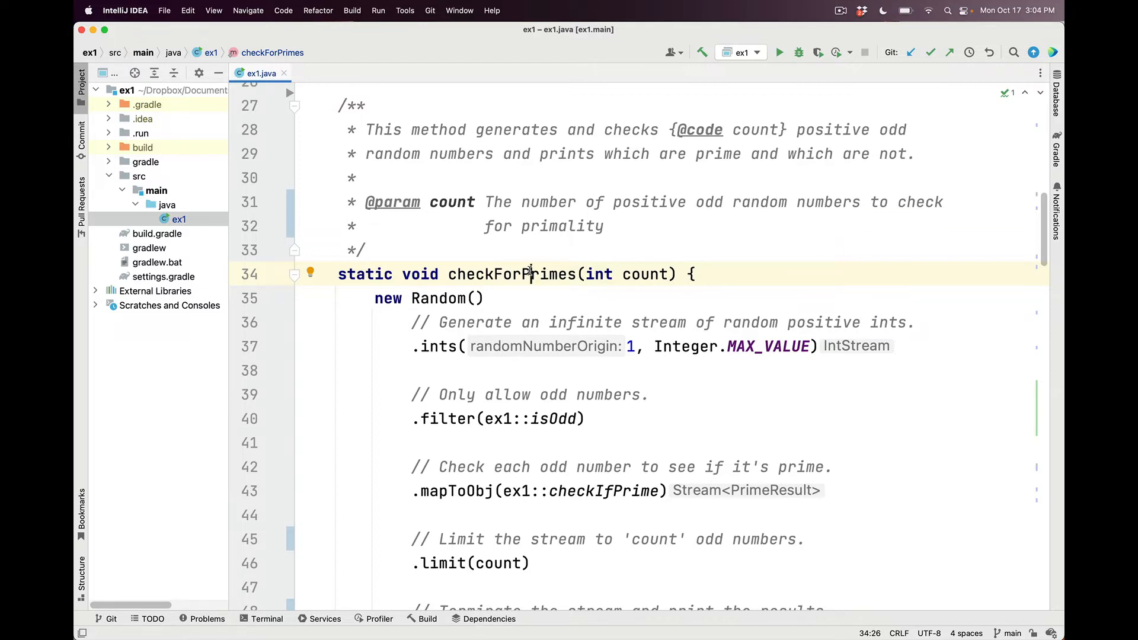
scroll(down, 3)
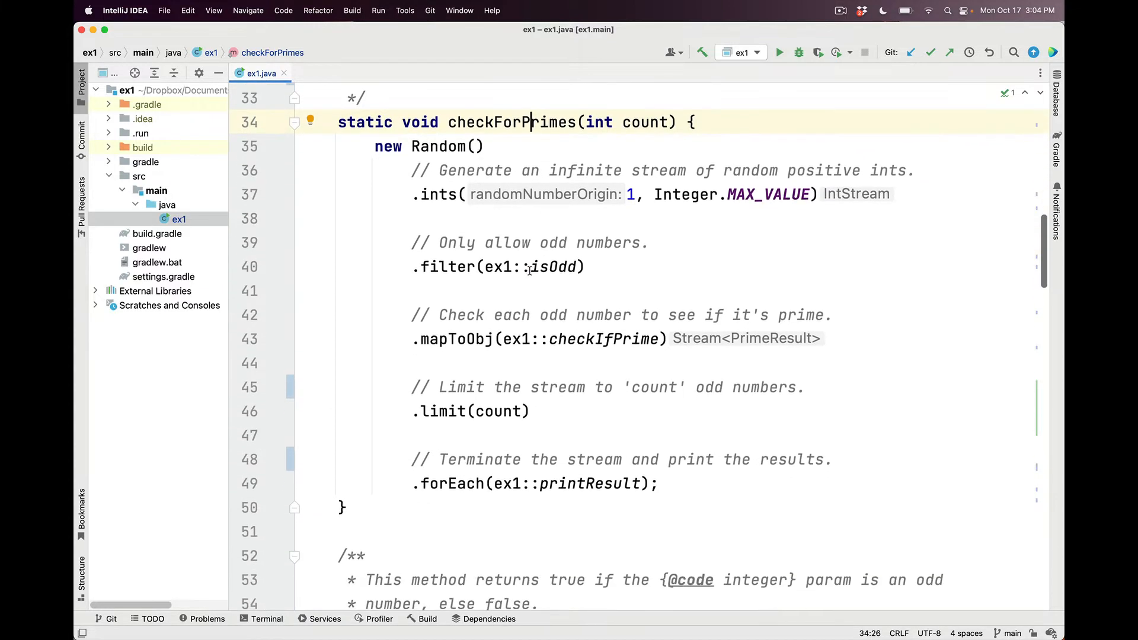
scroll(up, 3)
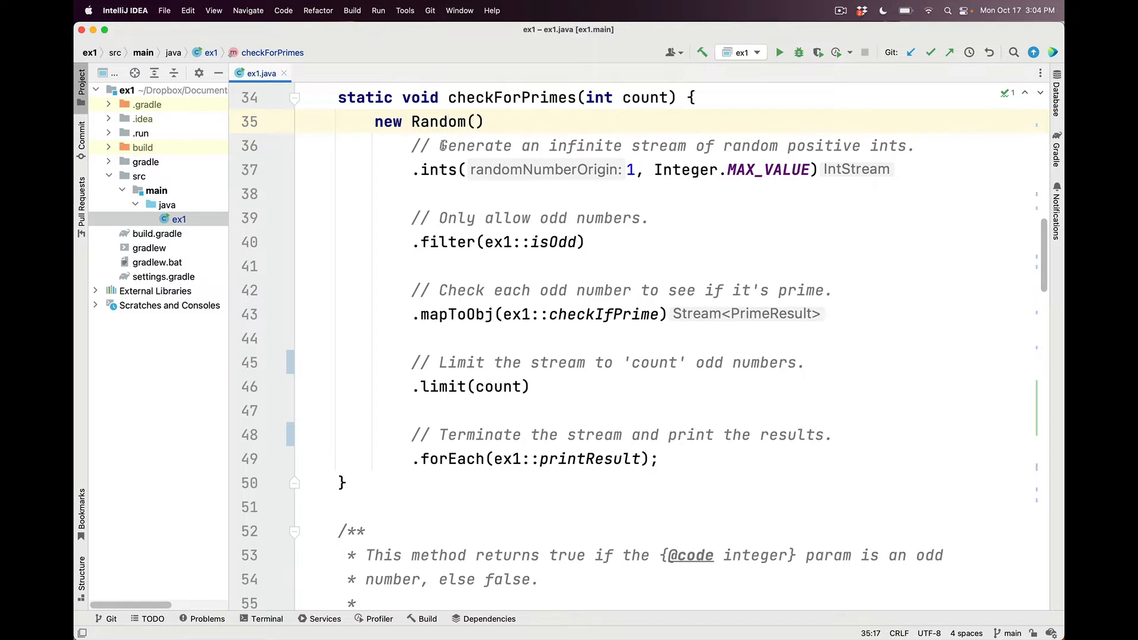
click(439, 169)
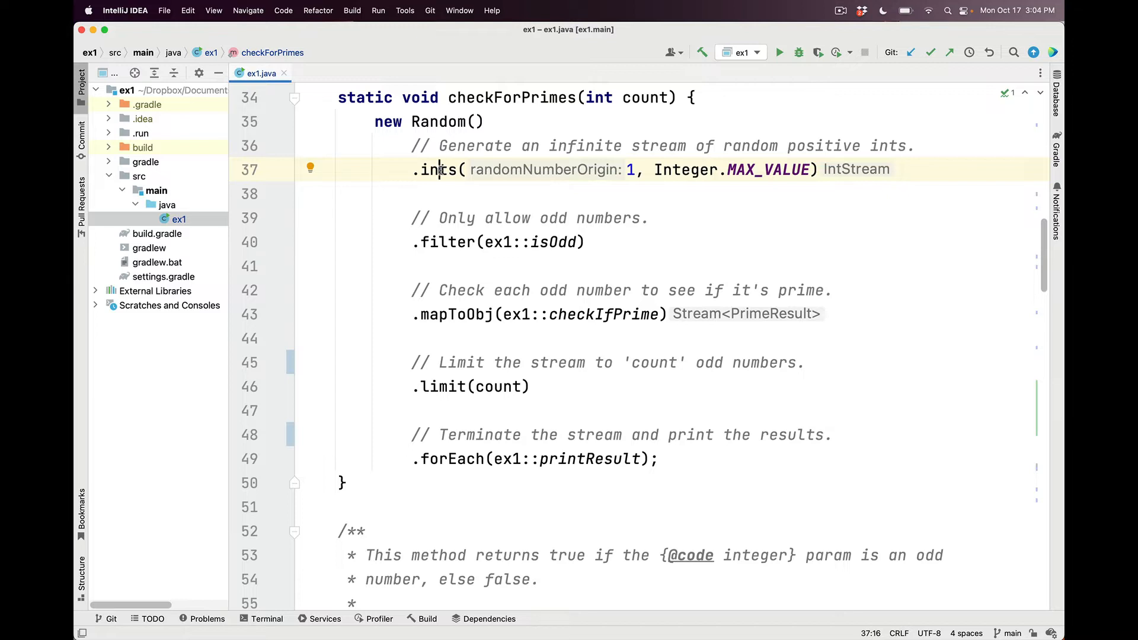
click(474, 242)
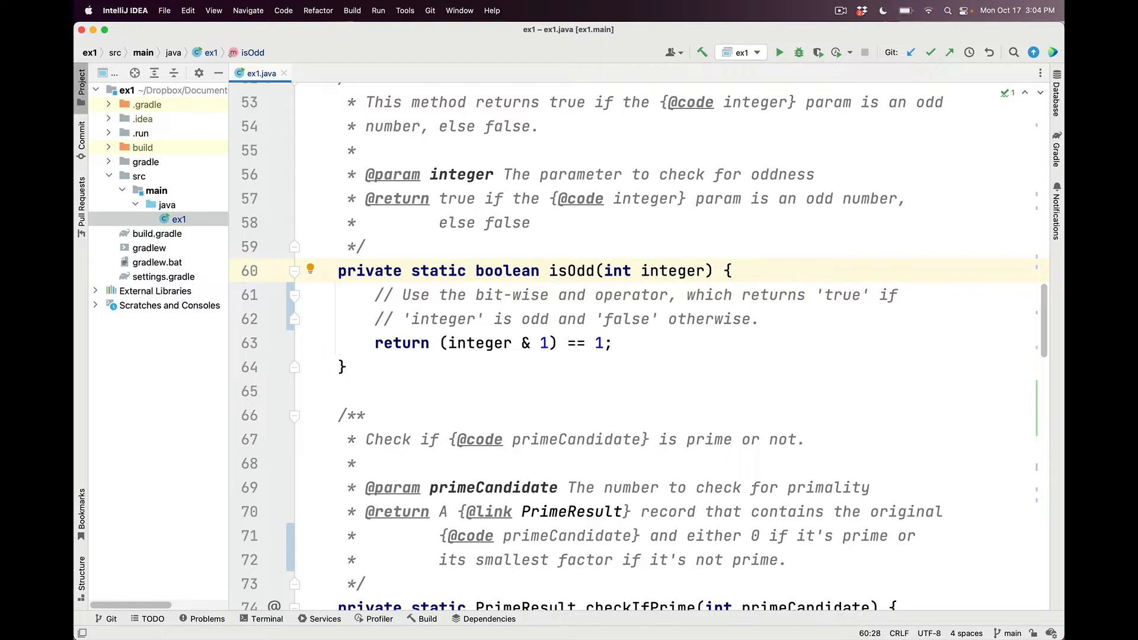
mouse_move(513, 343)
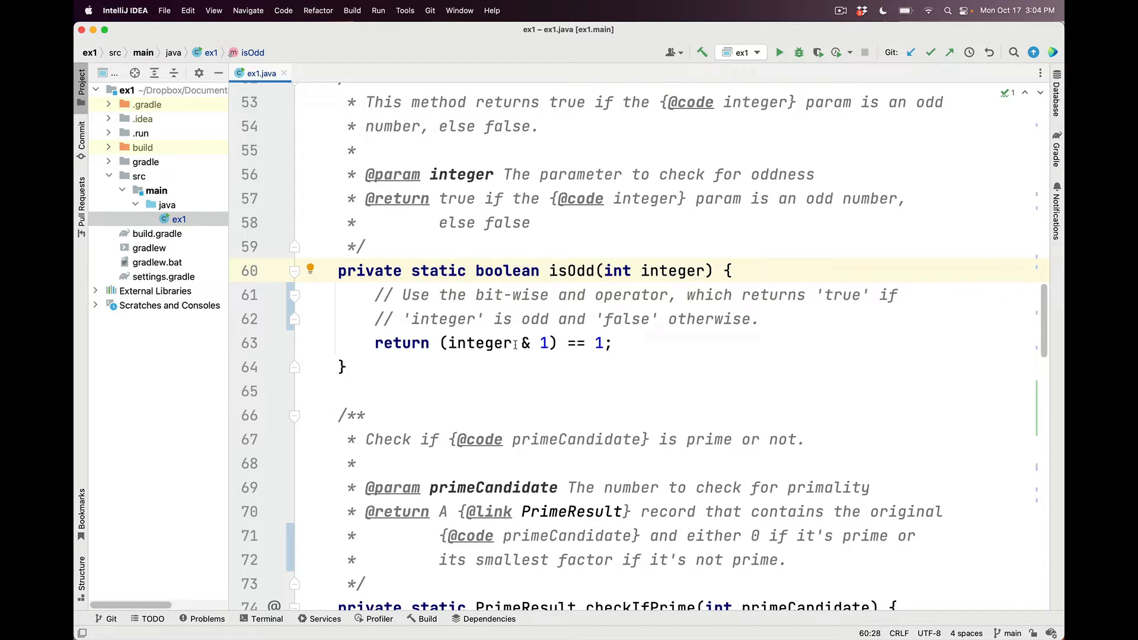
click(522, 343)
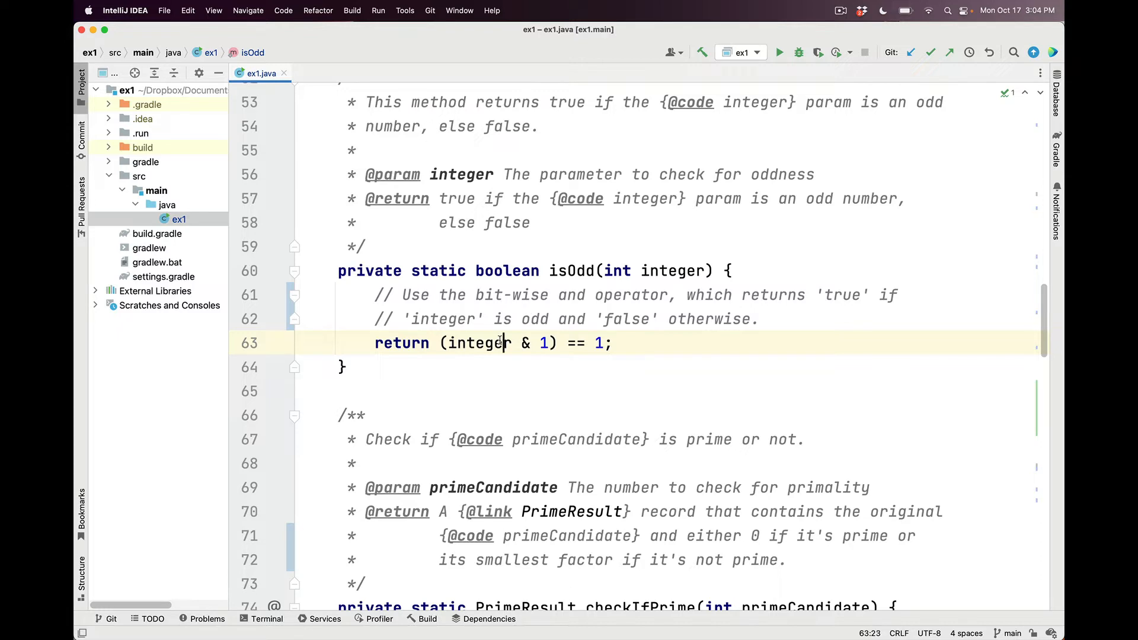
double_click(543, 343)
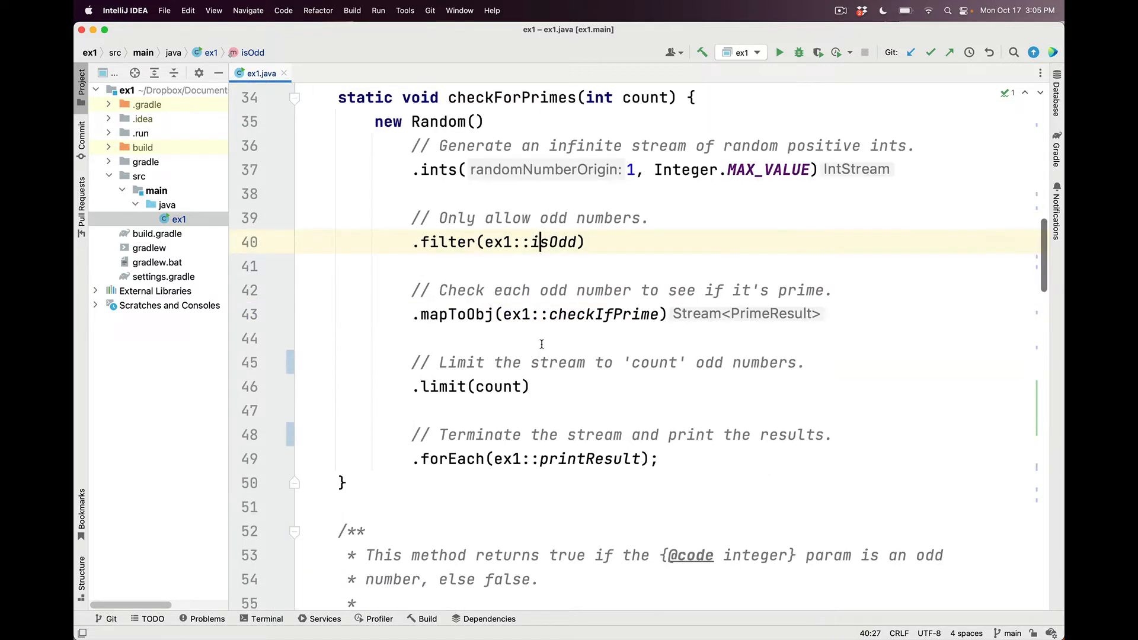
scroll(down, 3)
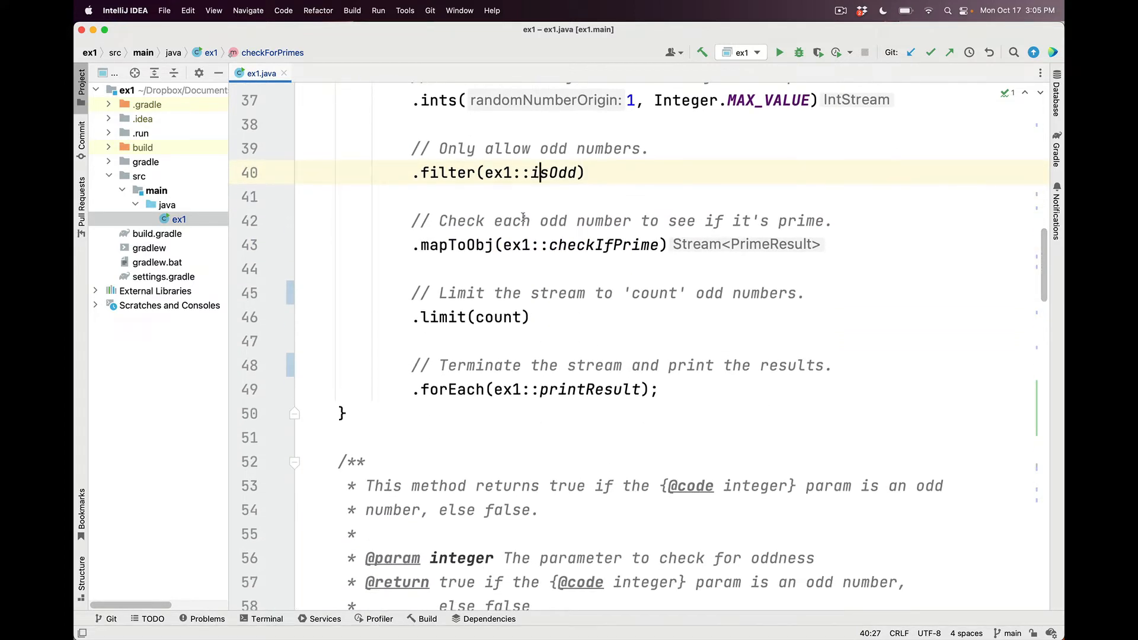
scroll(down, 3)
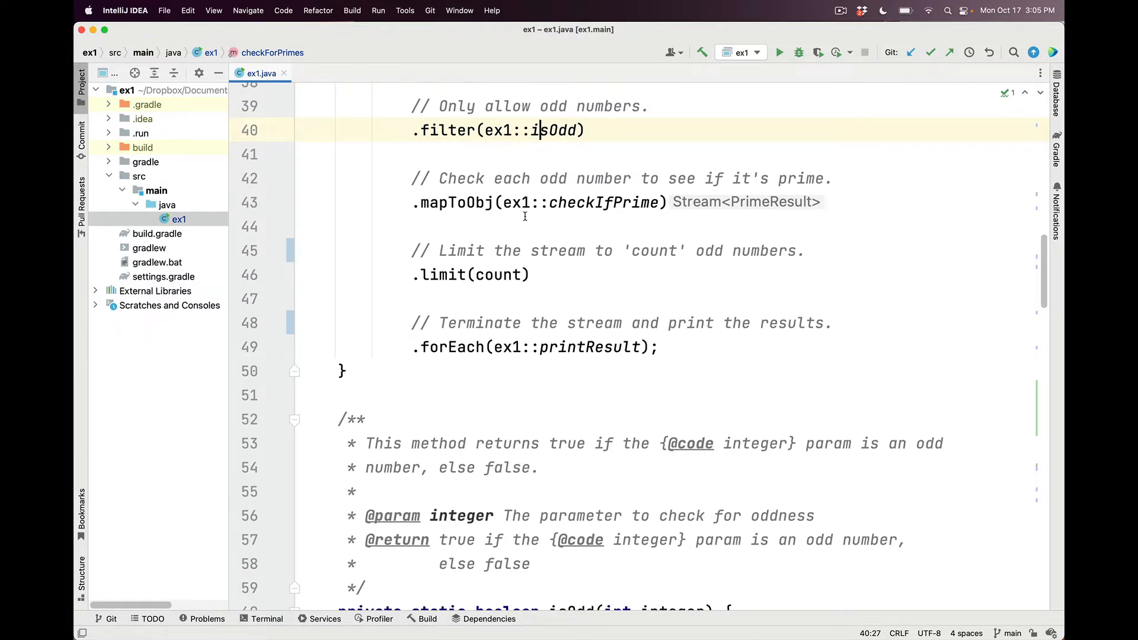
click(475, 201)
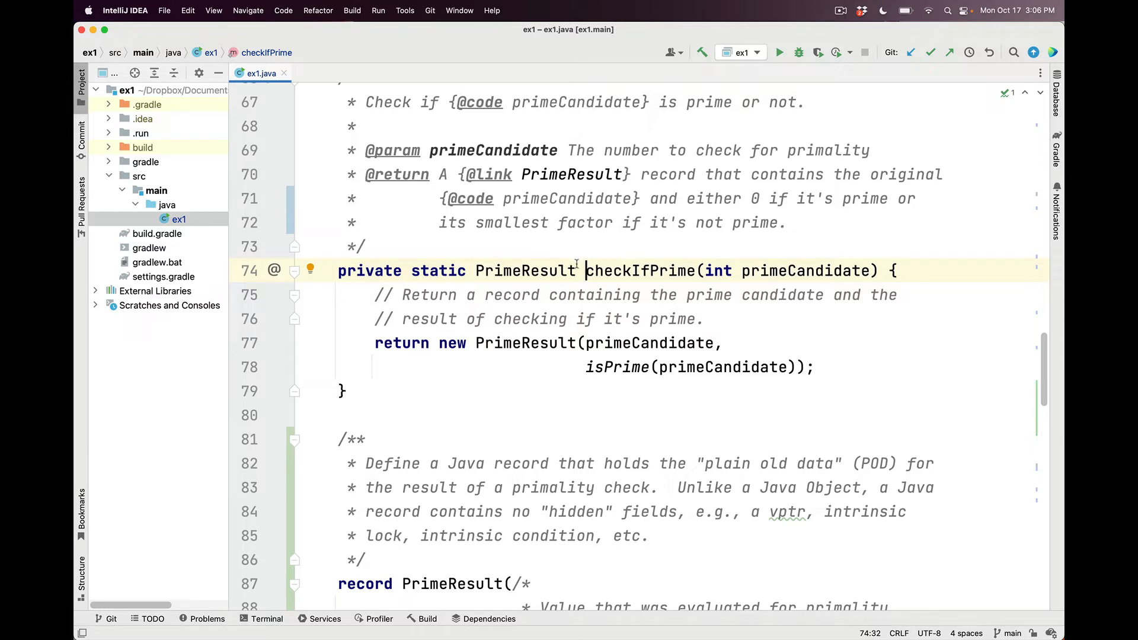
scroll(down, 3)
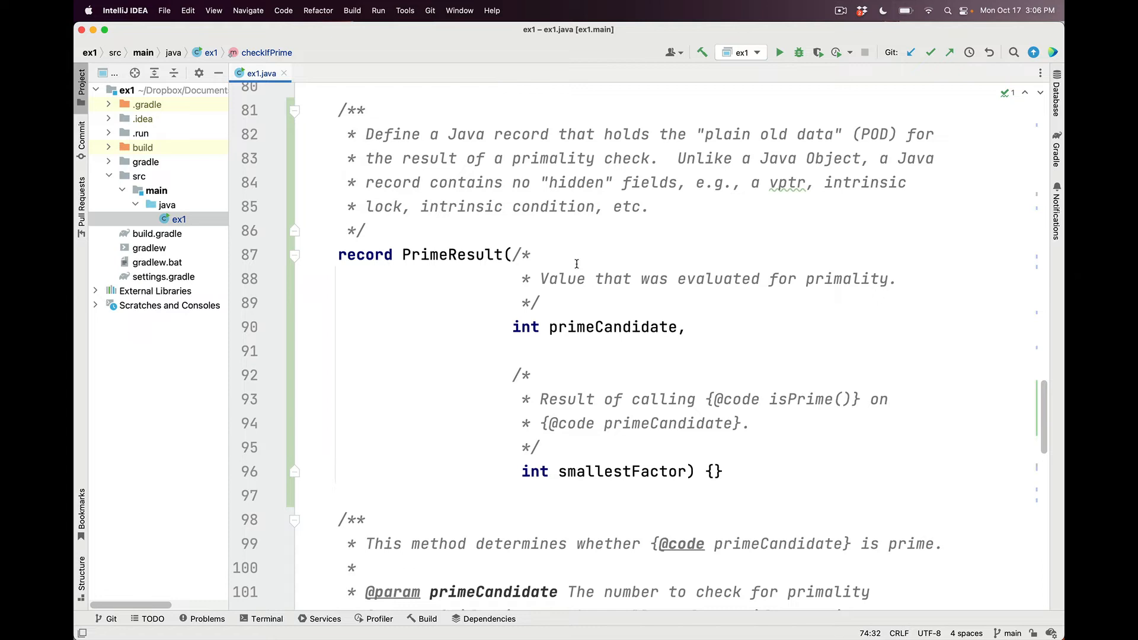
click(468, 253)
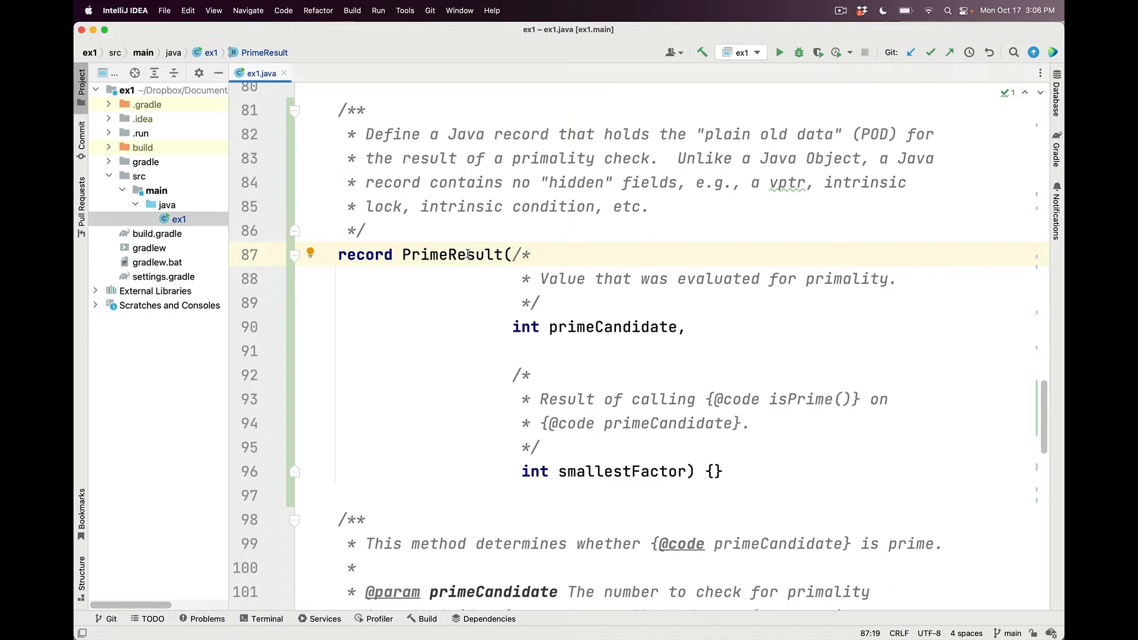
click(574, 327)
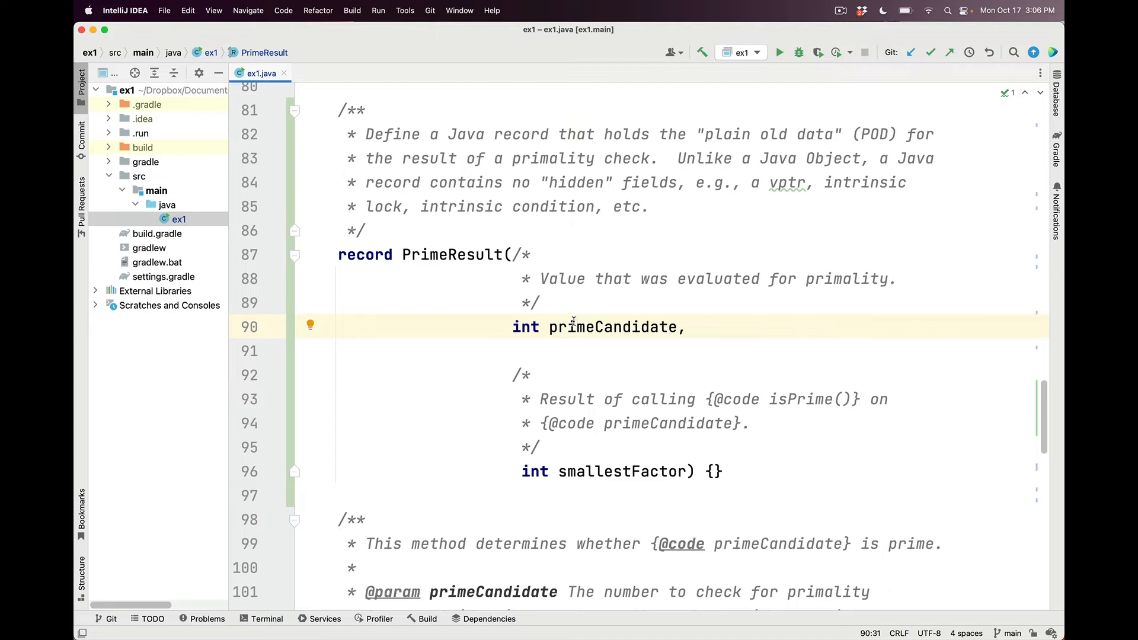
mouse_move(620, 471)
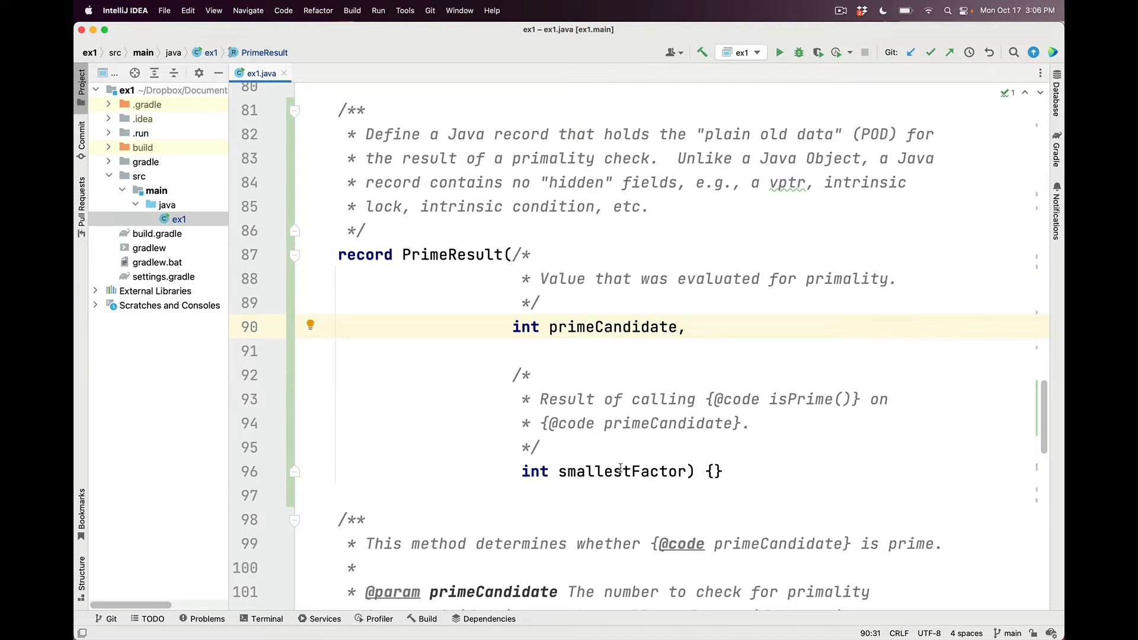
click(620, 472)
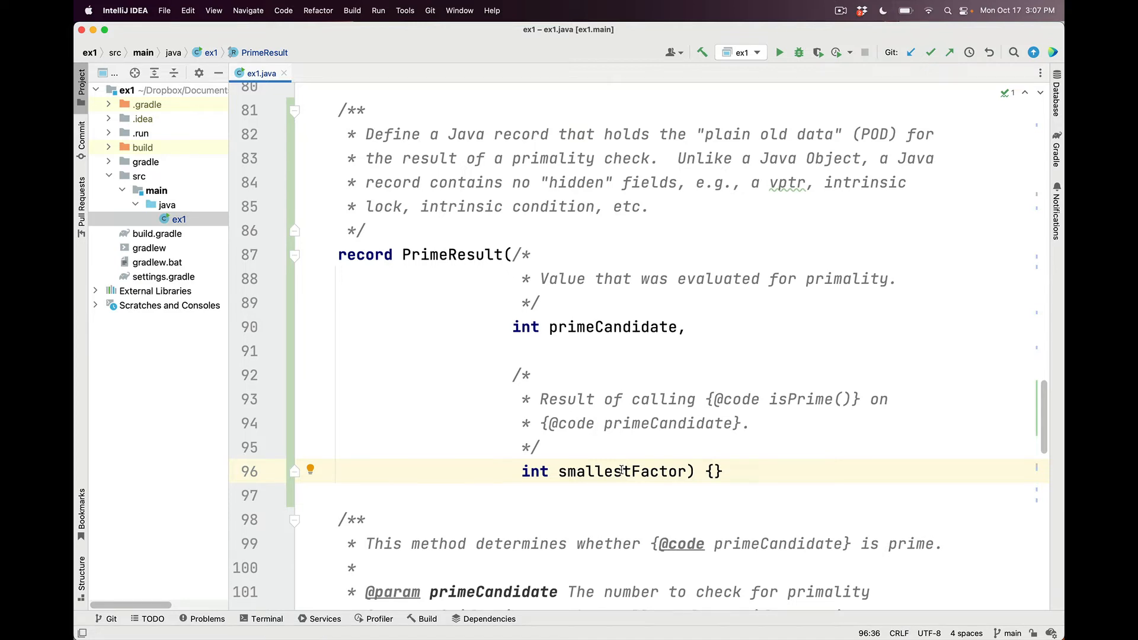
- Highlight PrimeResult and primeCandidate in checkIfPrime's return, then navigate to the isPrime definition
scroll(up, 3)
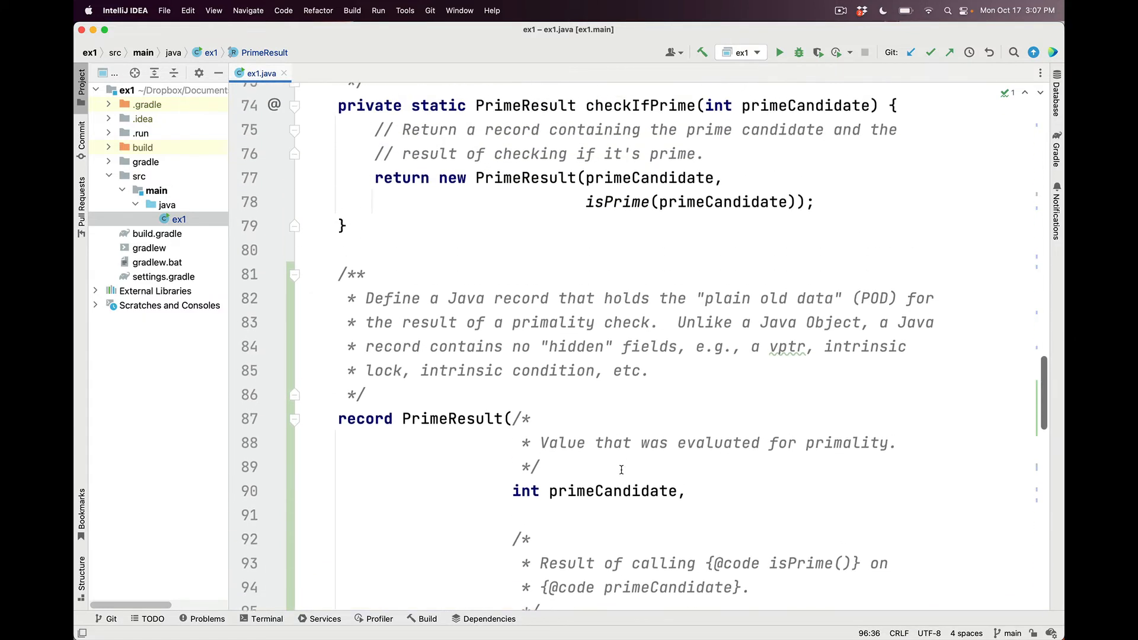
scroll(up, 3)
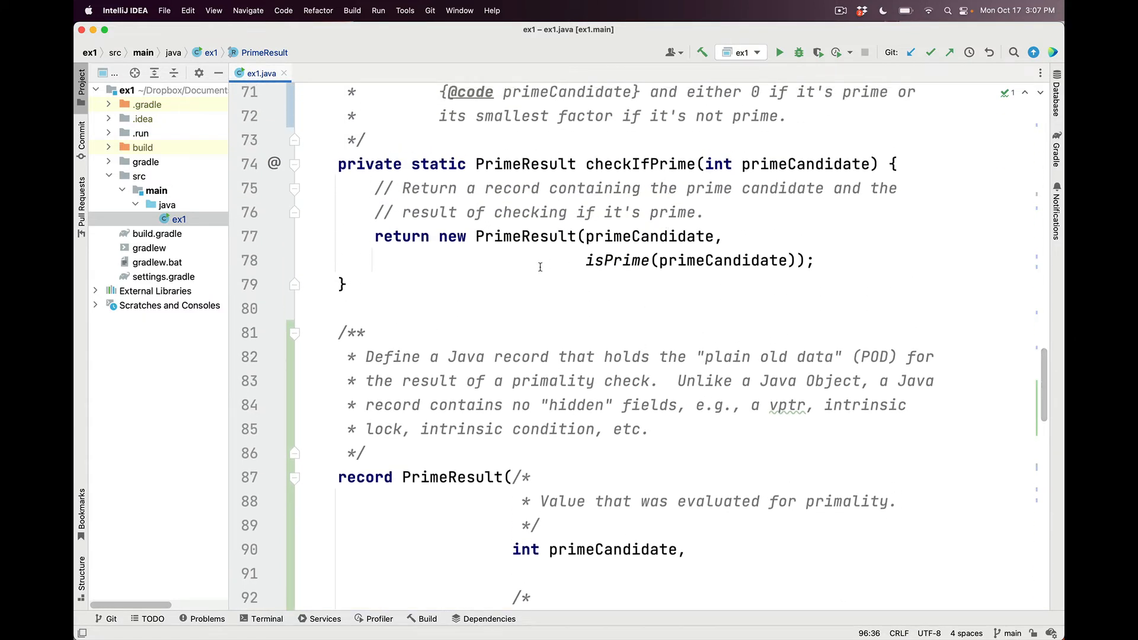
double_click(524, 236)
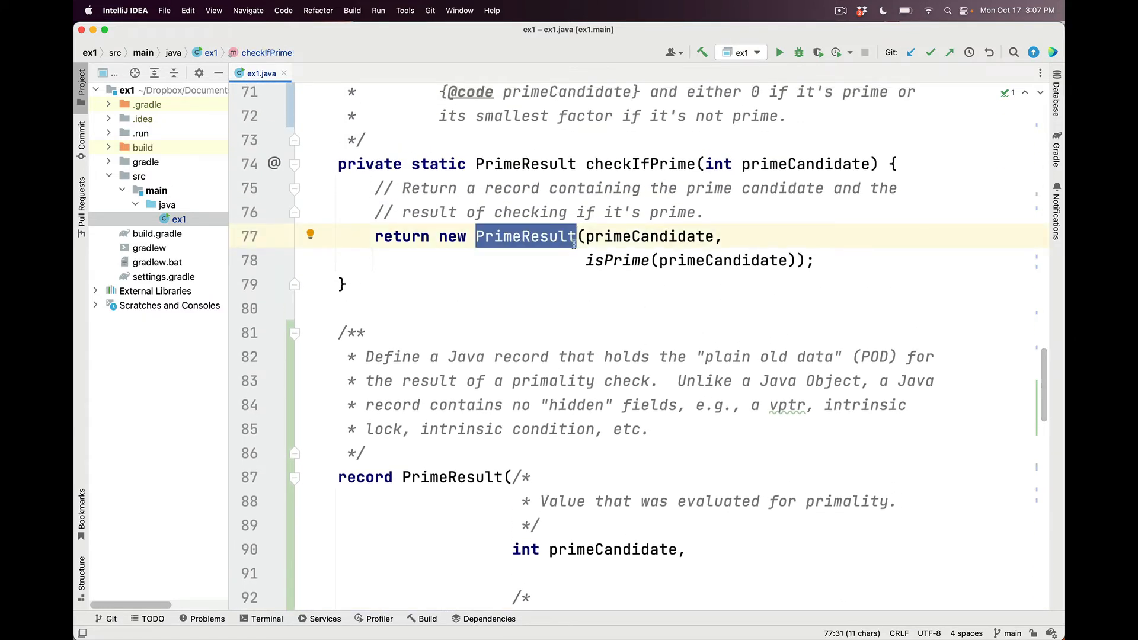
double_click(650, 236)
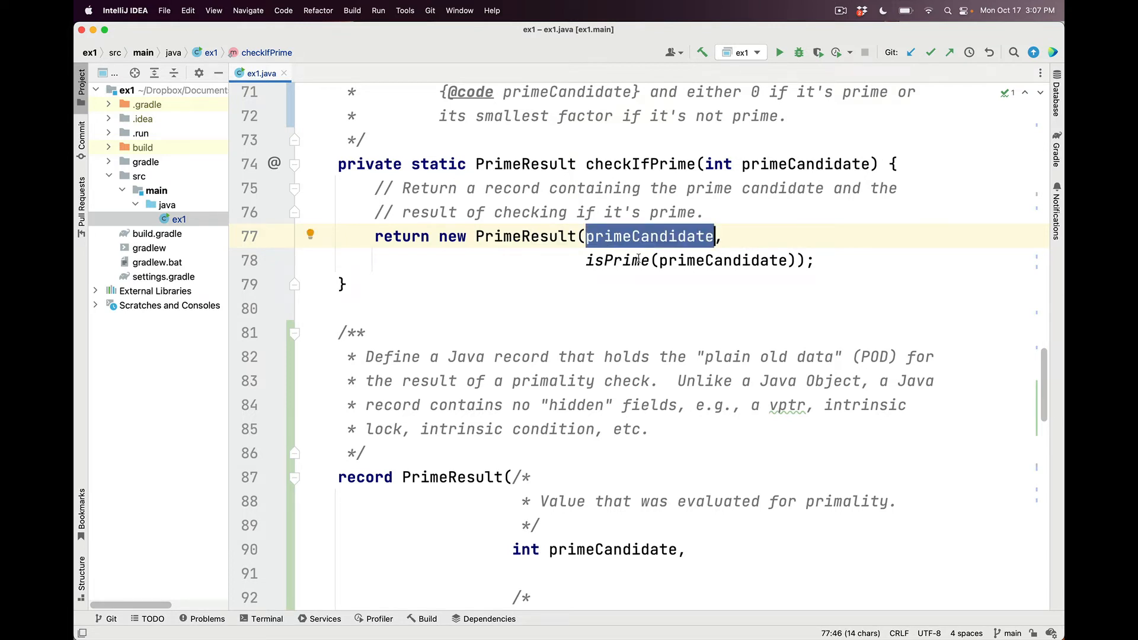
click(639, 261)
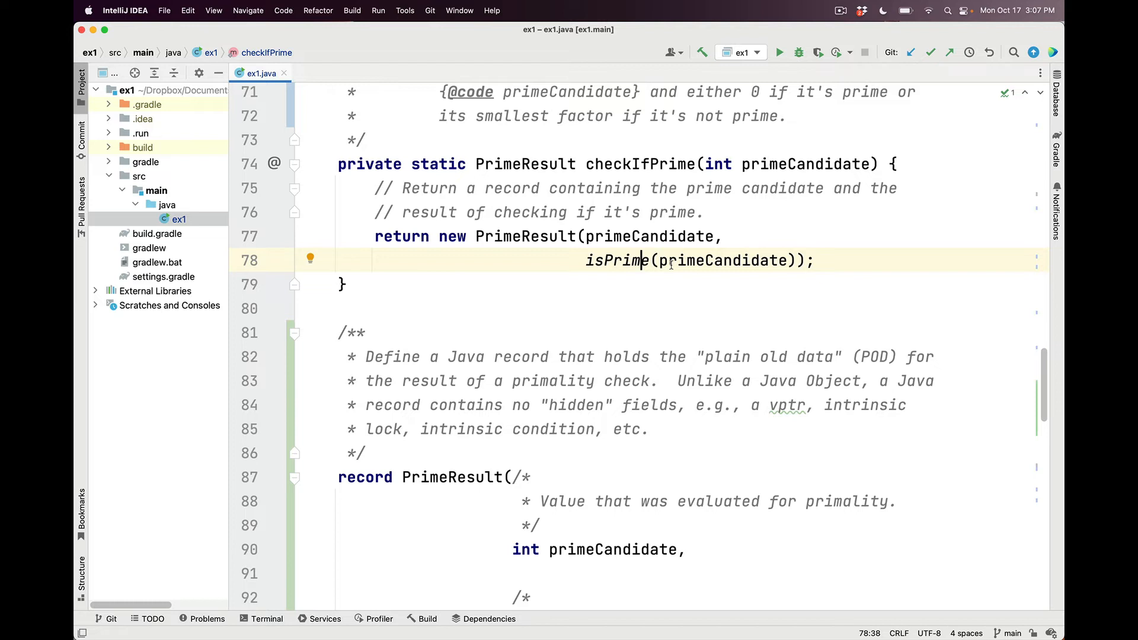
double_click(617, 261)
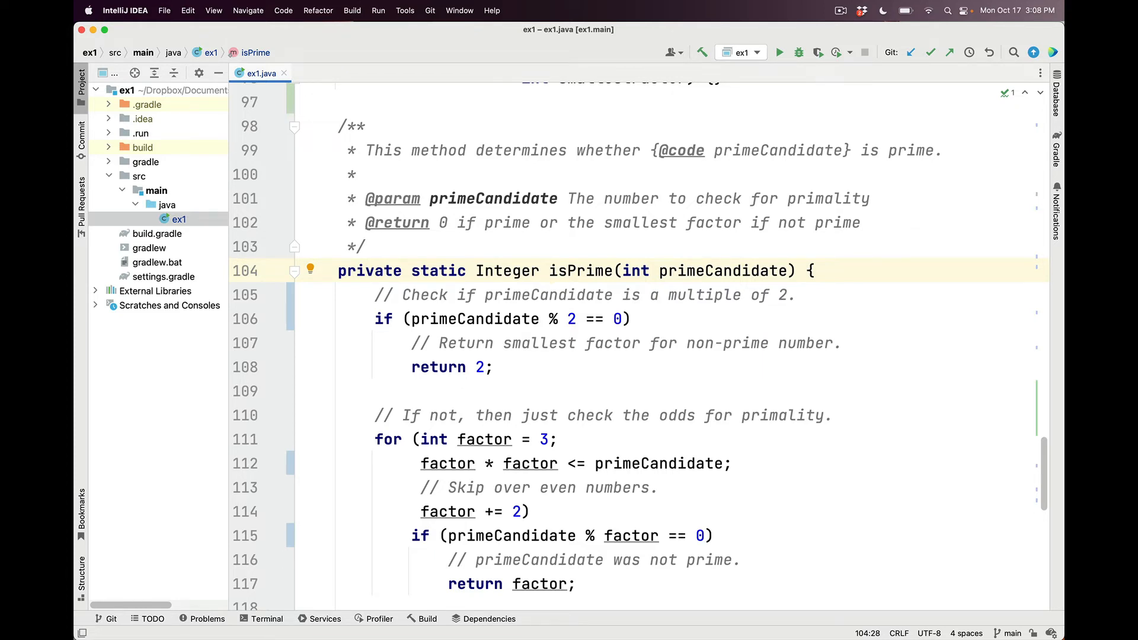
- Walk through isPrime's even-number check that returns smallest factor 2
scroll(down, 3)
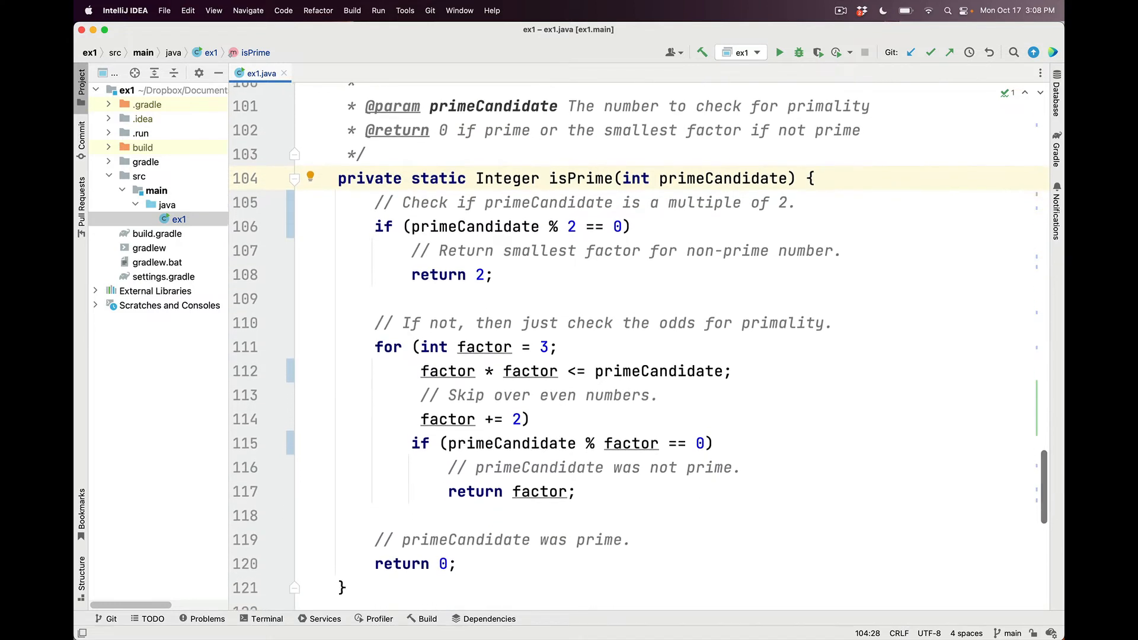
click(559, 200)
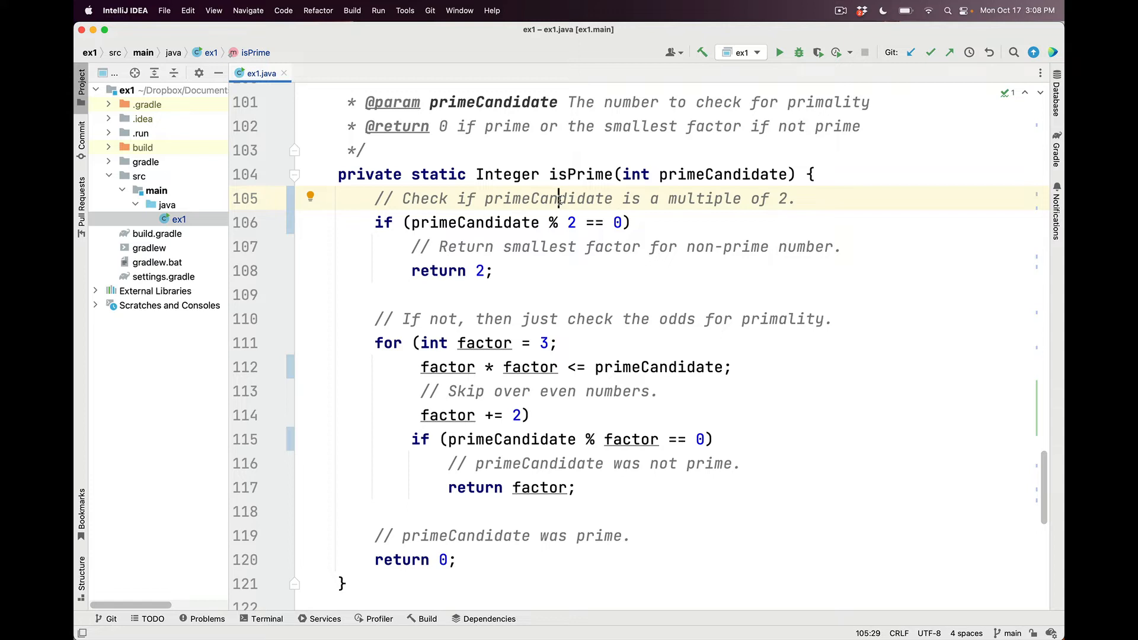
click(533, 222)
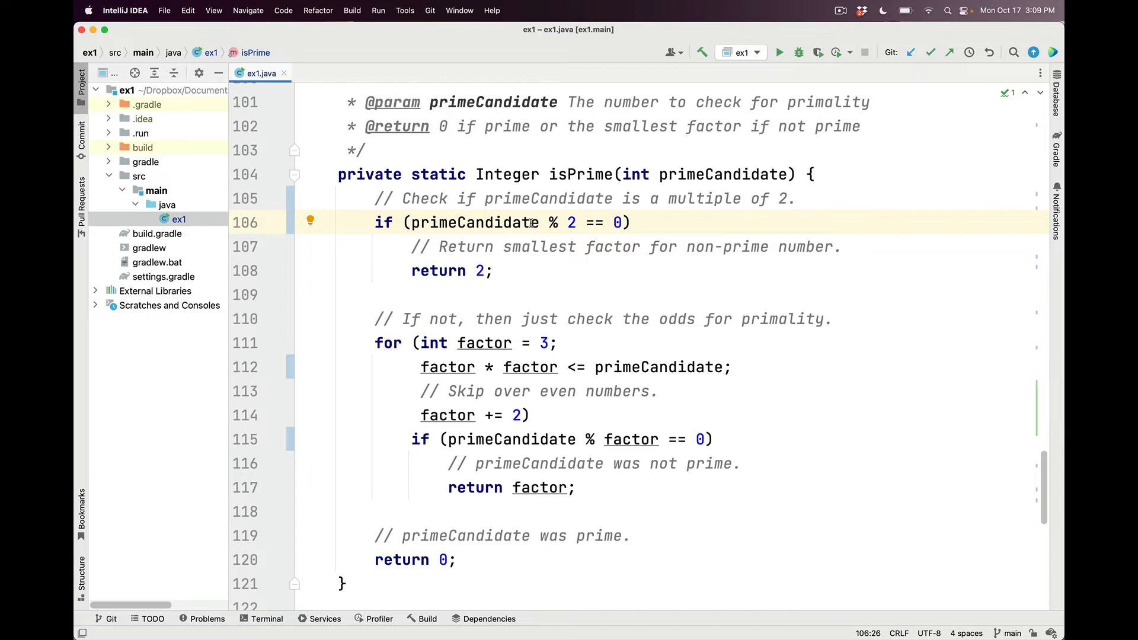
click(480, 271)
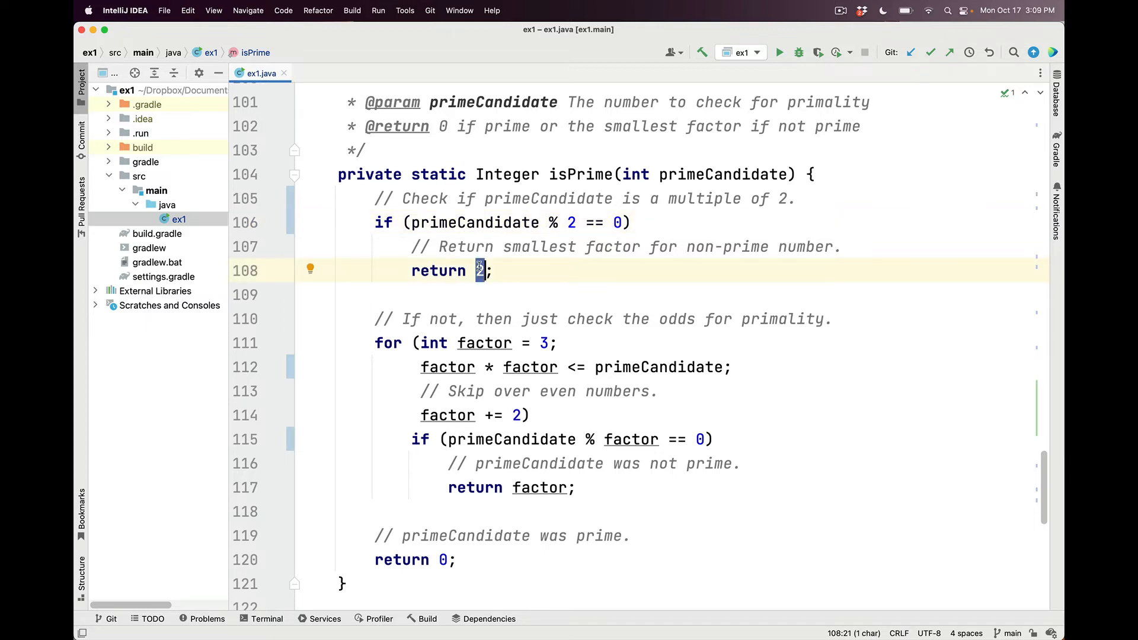
scroll(down, 3)
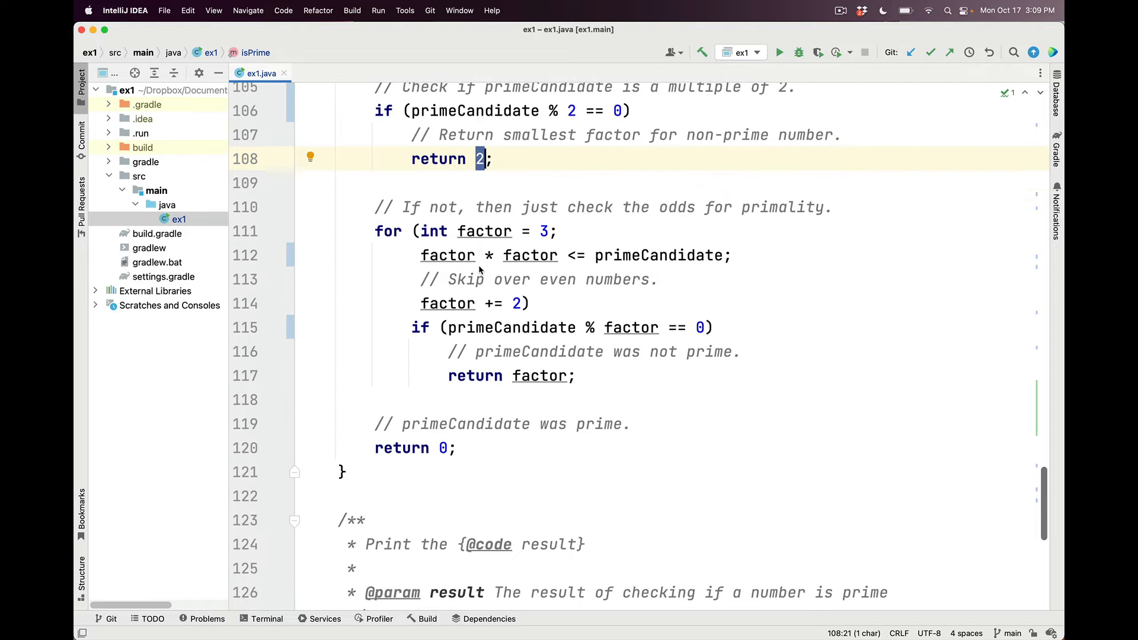
scroll(down, 3)
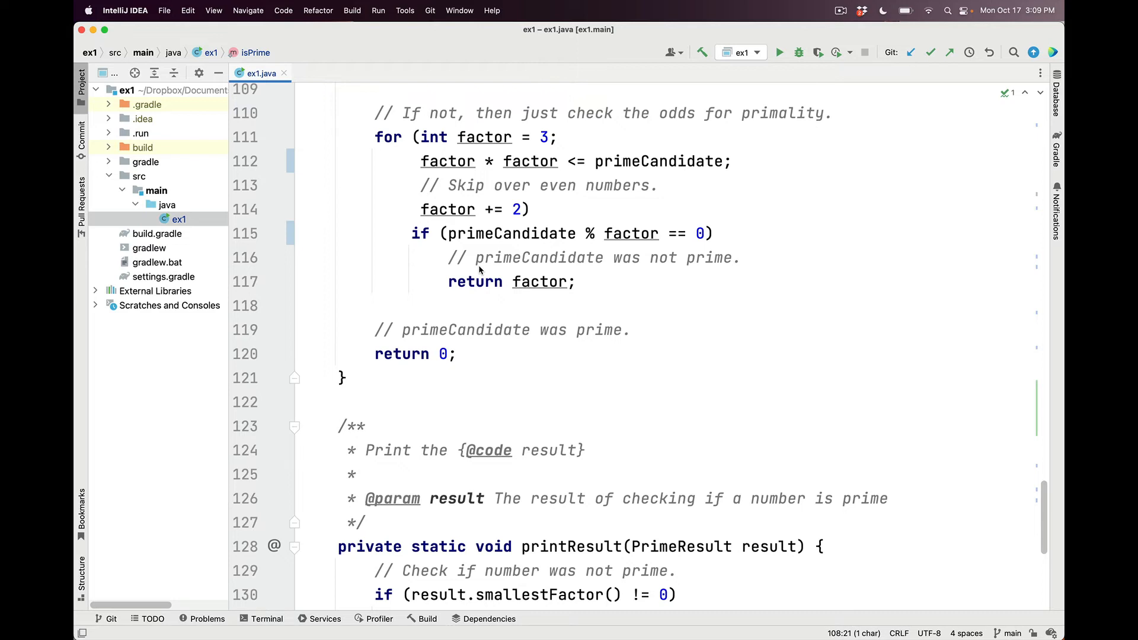
mouse_move(483, 144)
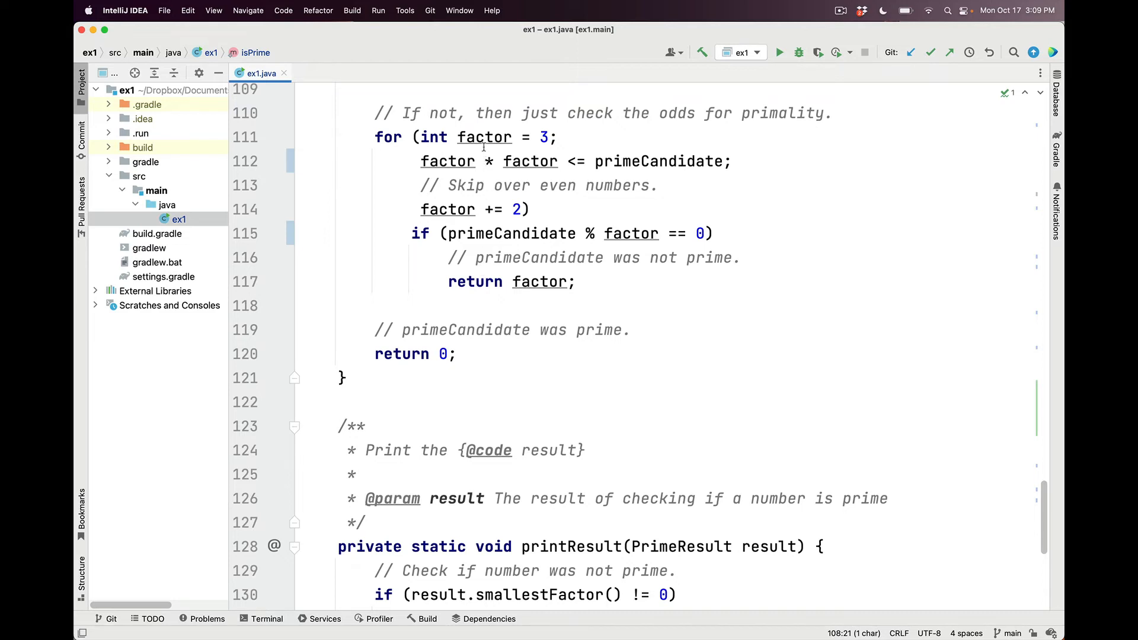
- Walk through the odd-factor loop: factor from 3, step 2, factor squared condition, divisibility check
click(485, 136)
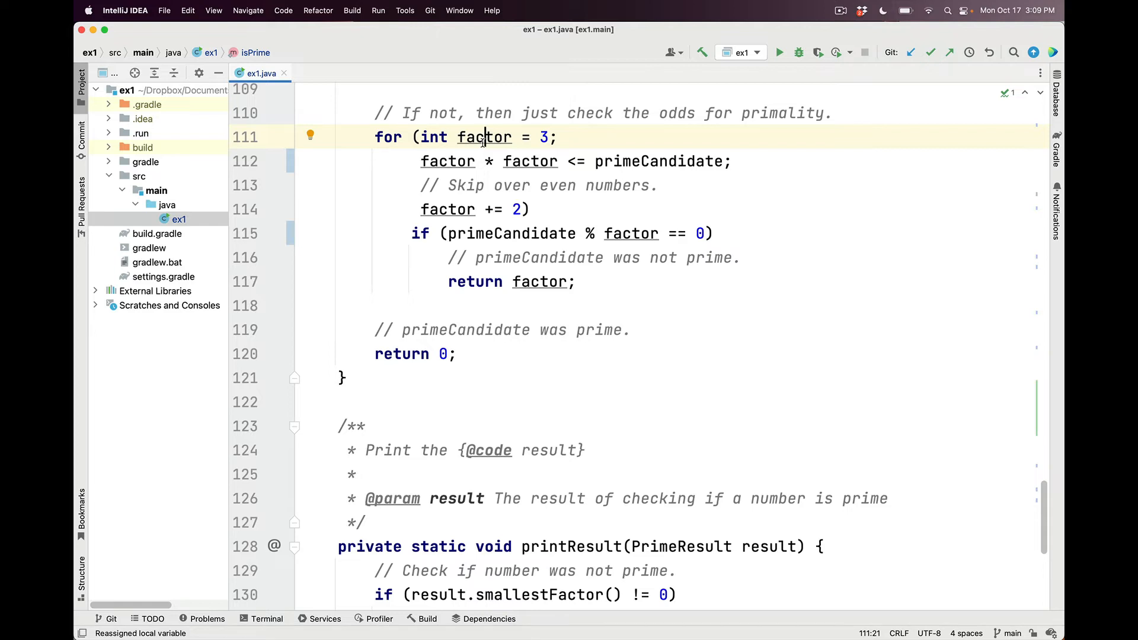
click(543, 137)
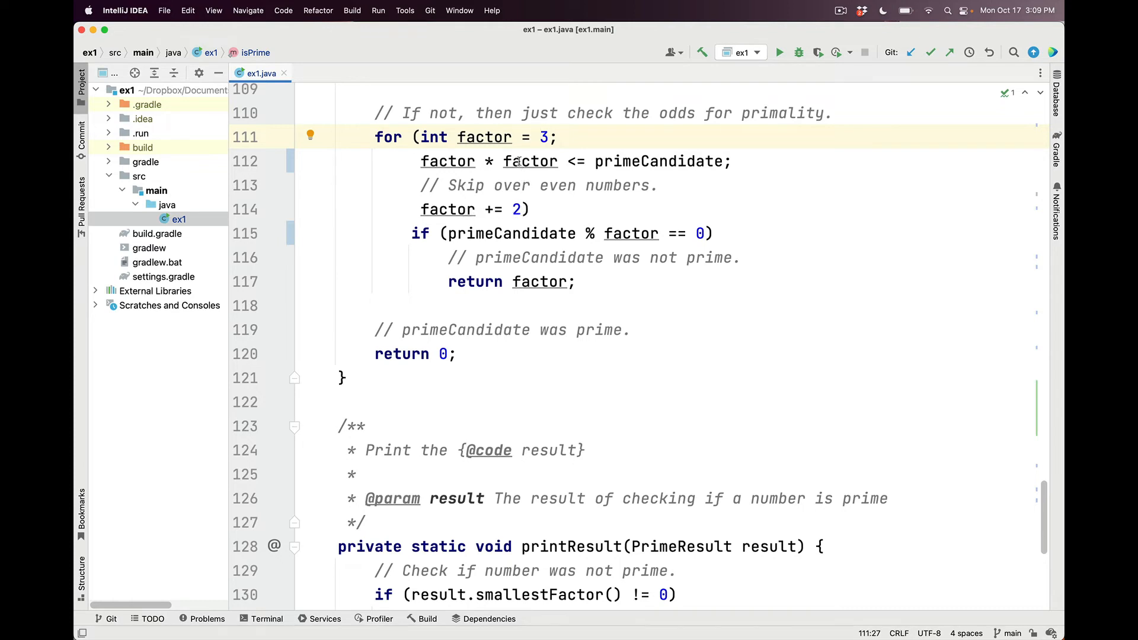
click(468, 209)
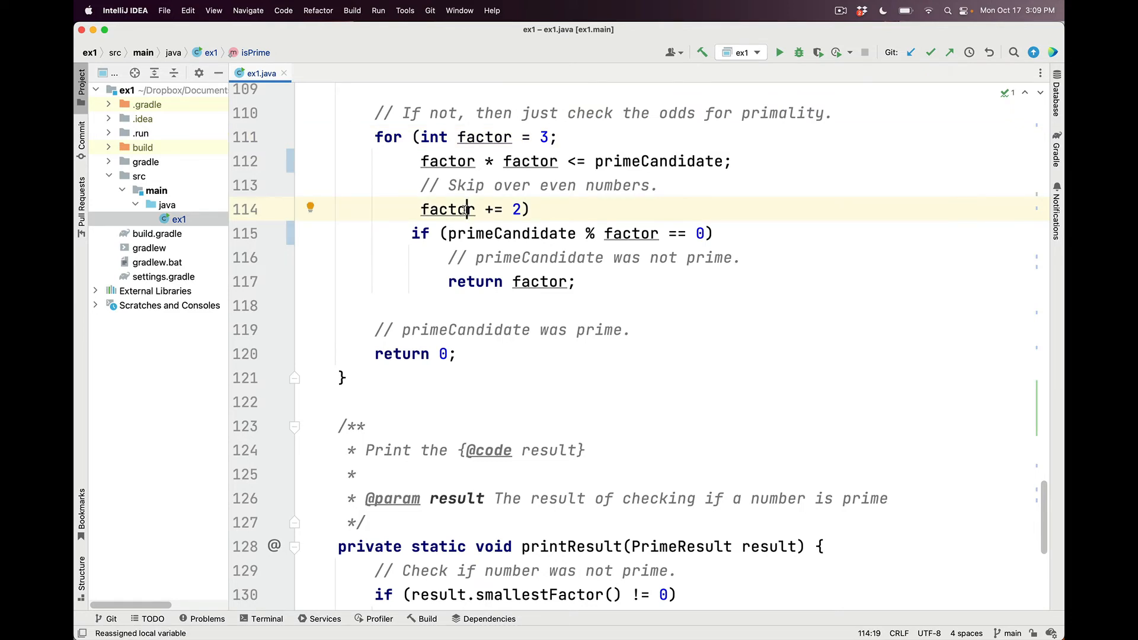
click(459, 161)
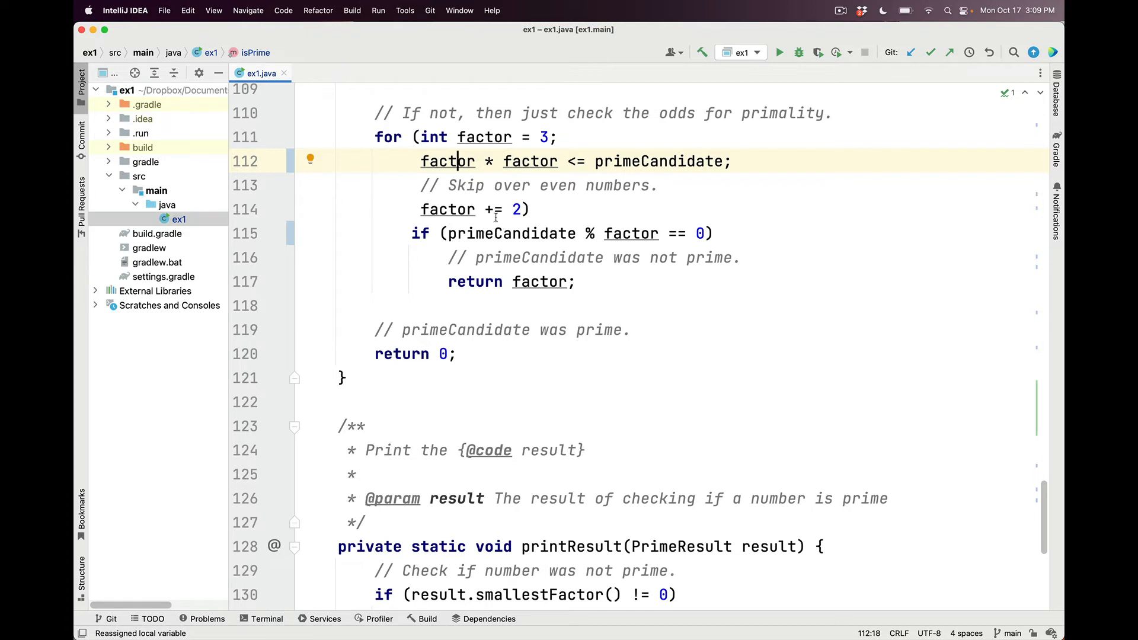
click(432, 233)
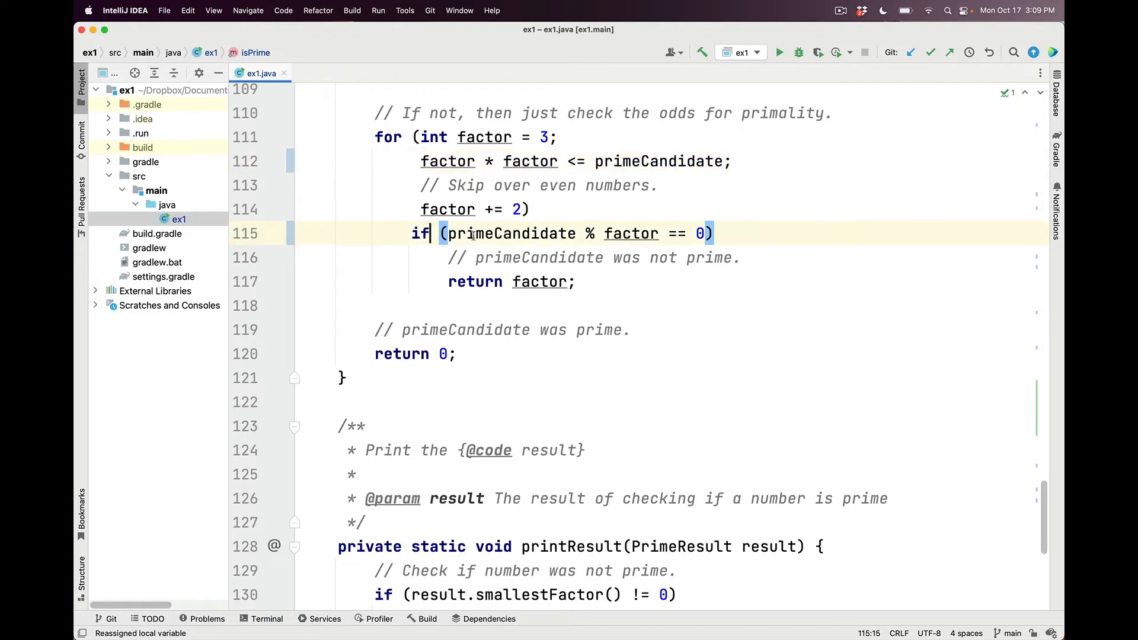
click(492, 234)
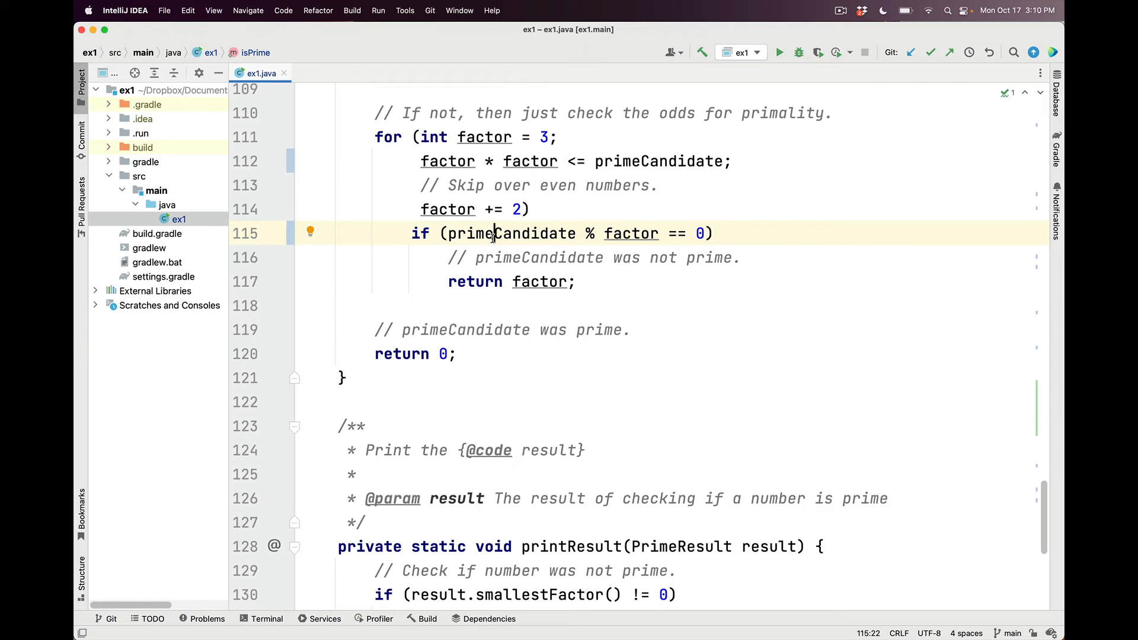
mouse_move(476, 283)
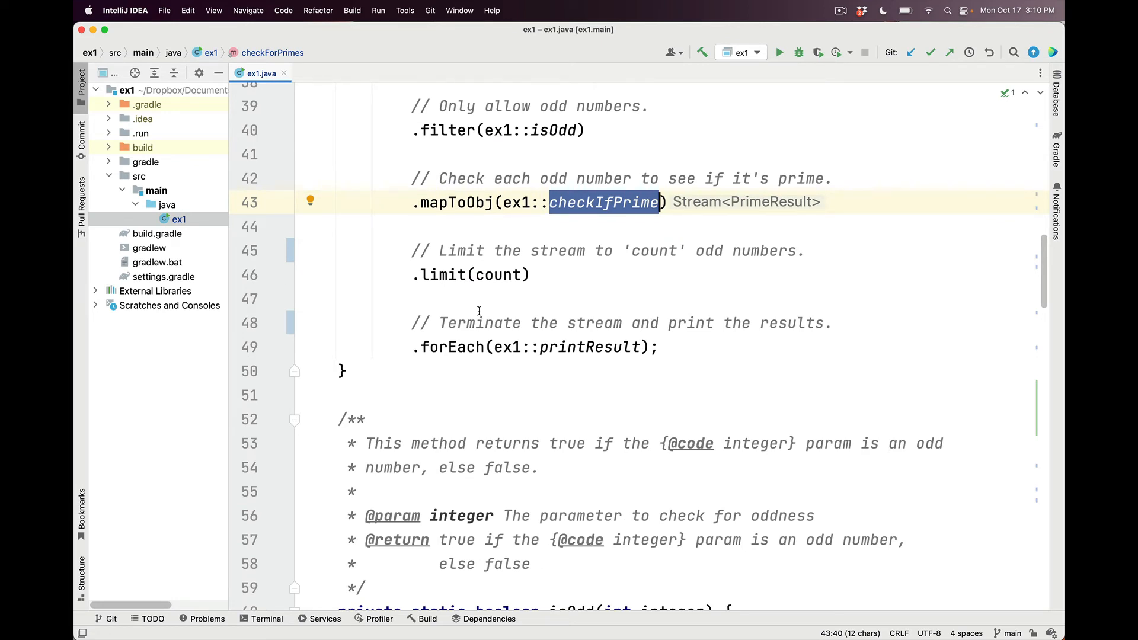
- Highlight the stream's limit step and its count argument in checkForPrimes
double_click(442, 274)
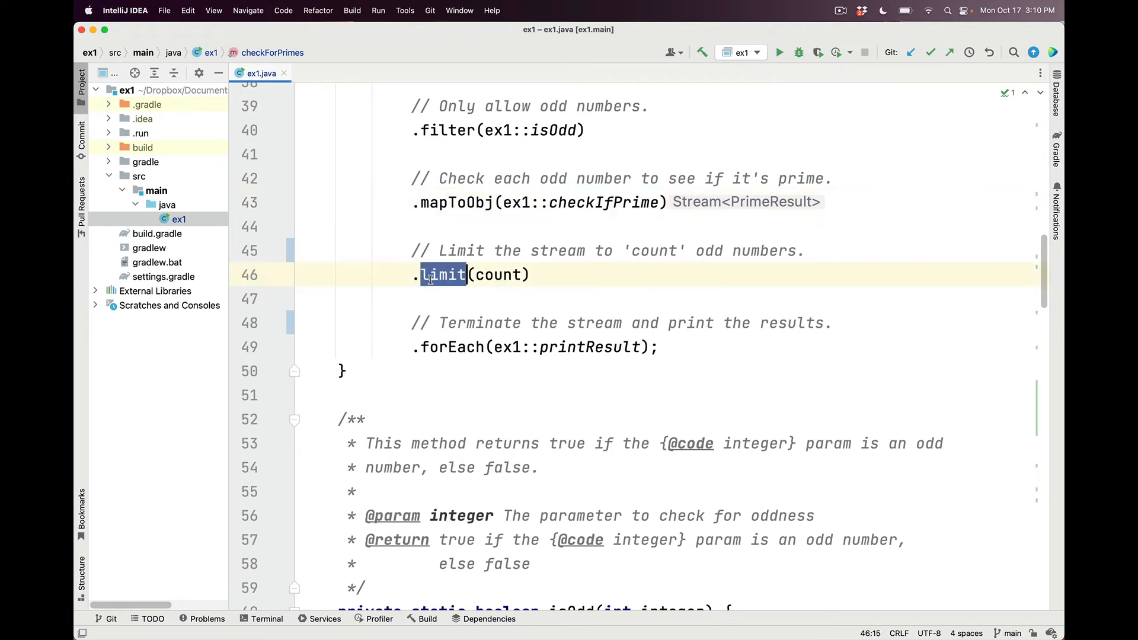
double_click(443, 274)
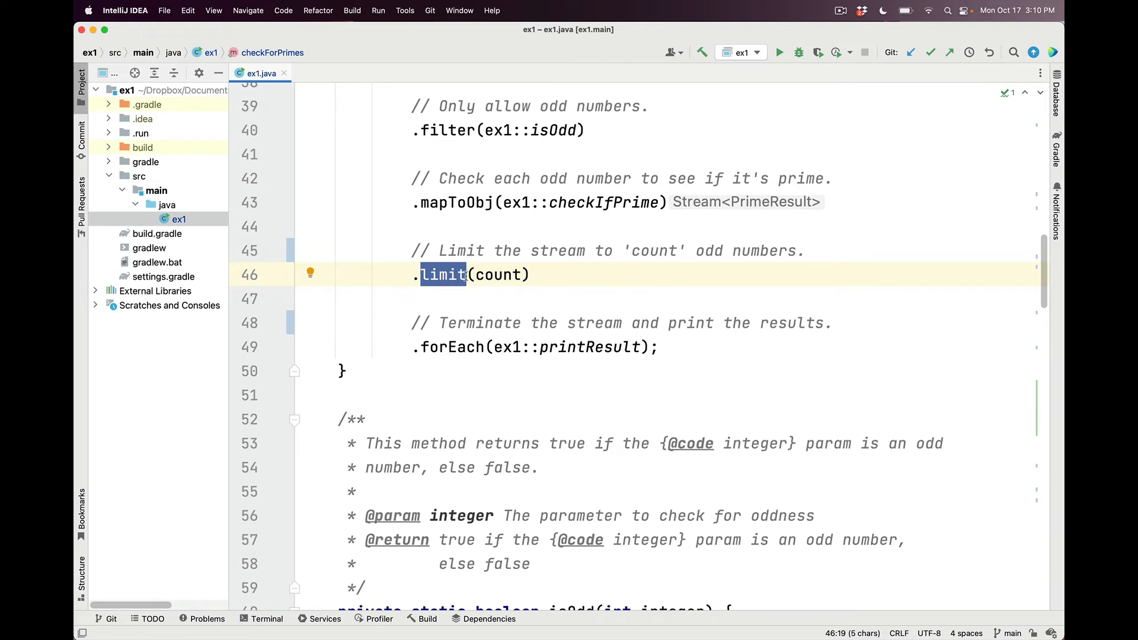
double_click(500, 274)
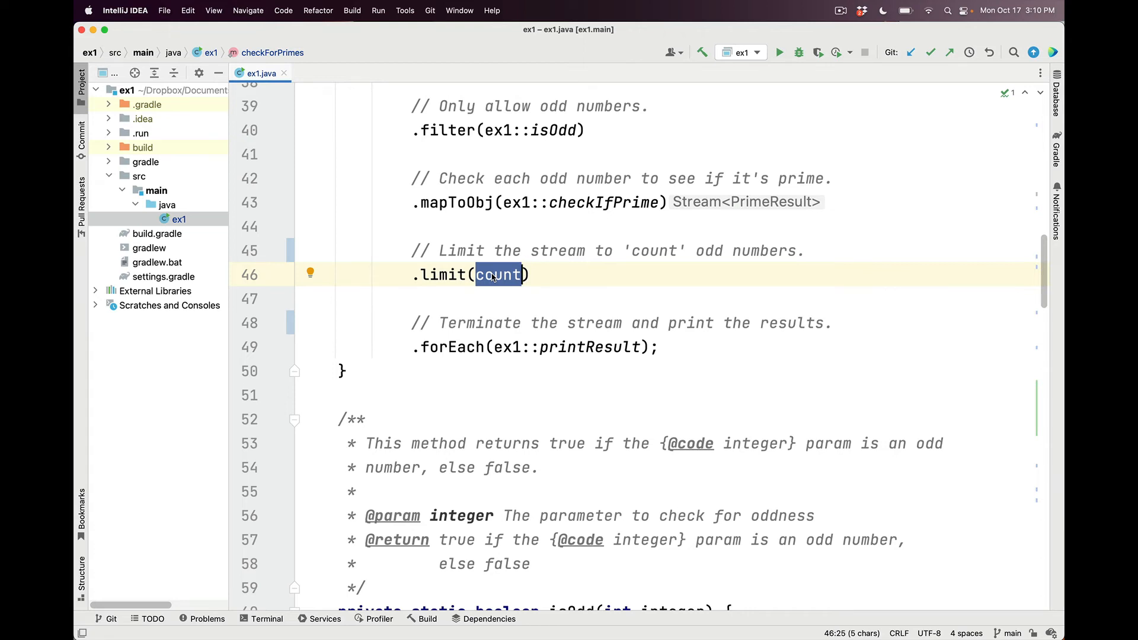
scroll(up, 3)
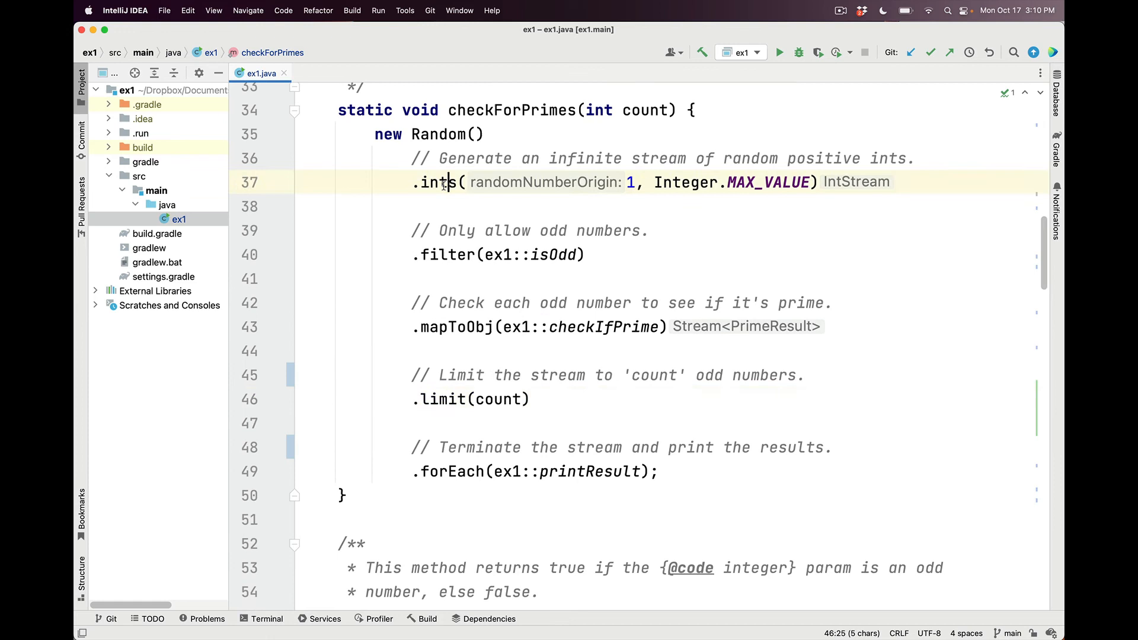
scroll(down, 3)
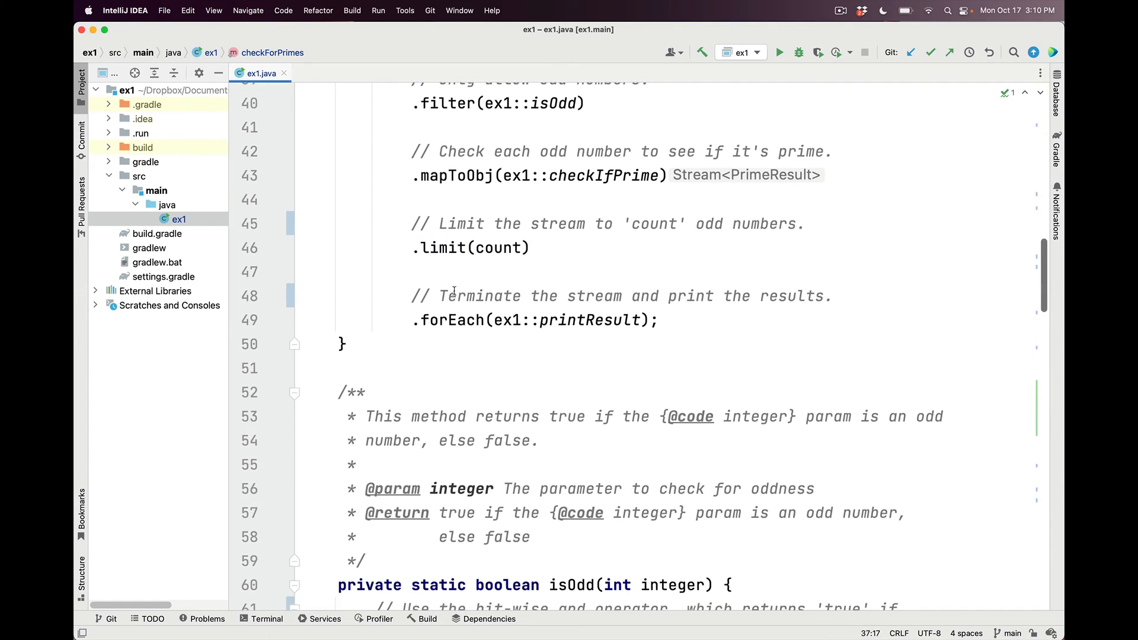
double_click(451, 321)
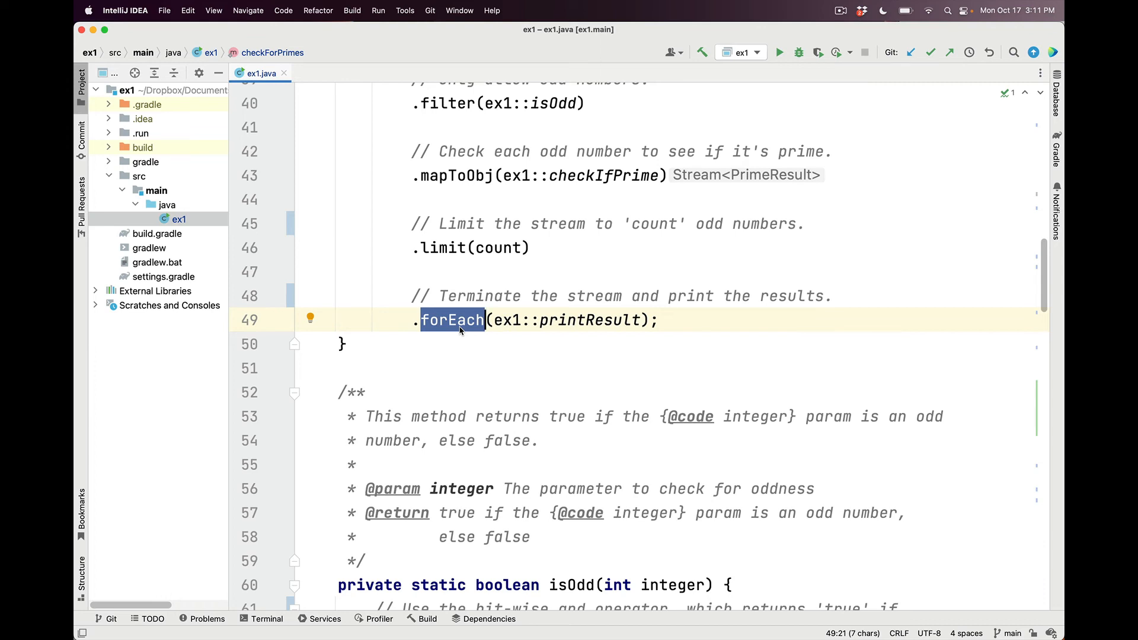
scroll(up, 3)
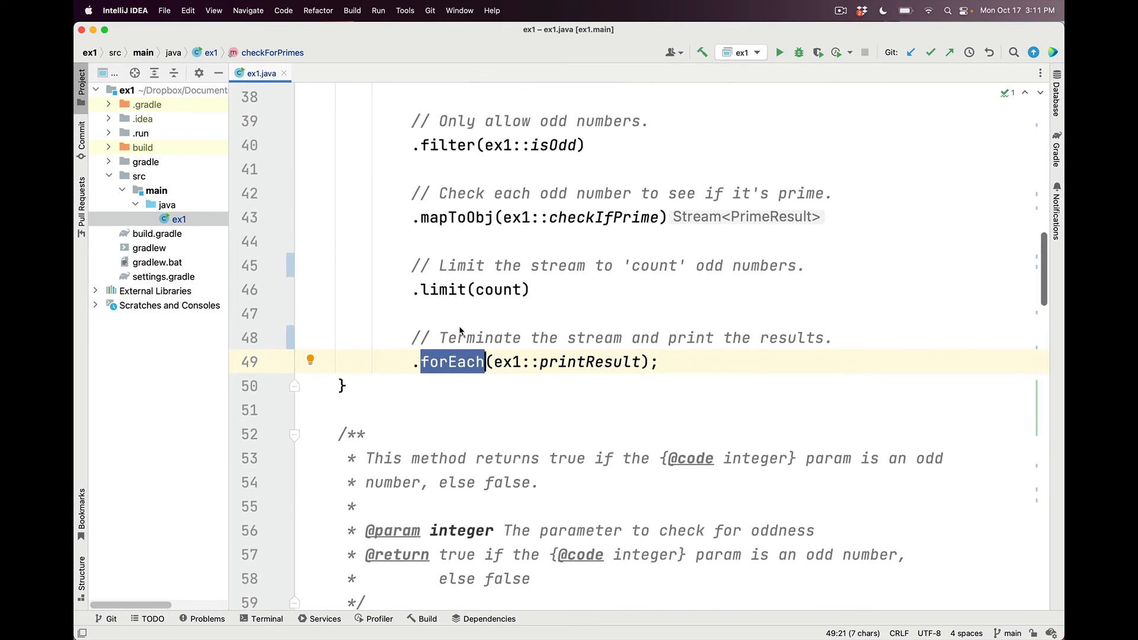
- Navigate from the forEach(ex1::printResult) reference to the printResult definition
click(578, 362)
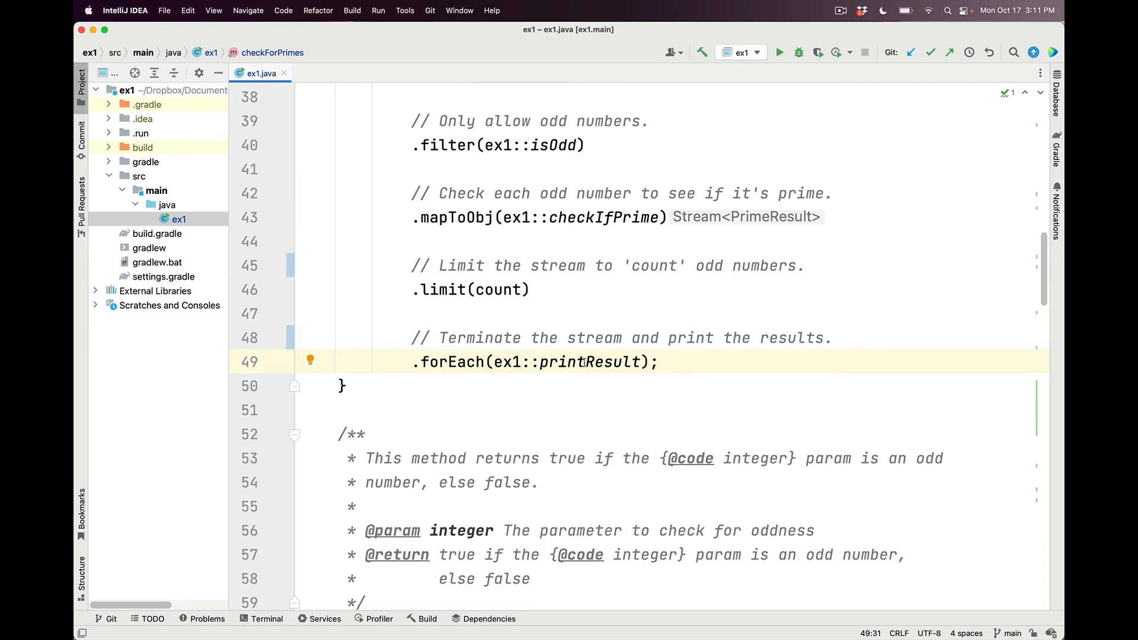
click(585, 362)
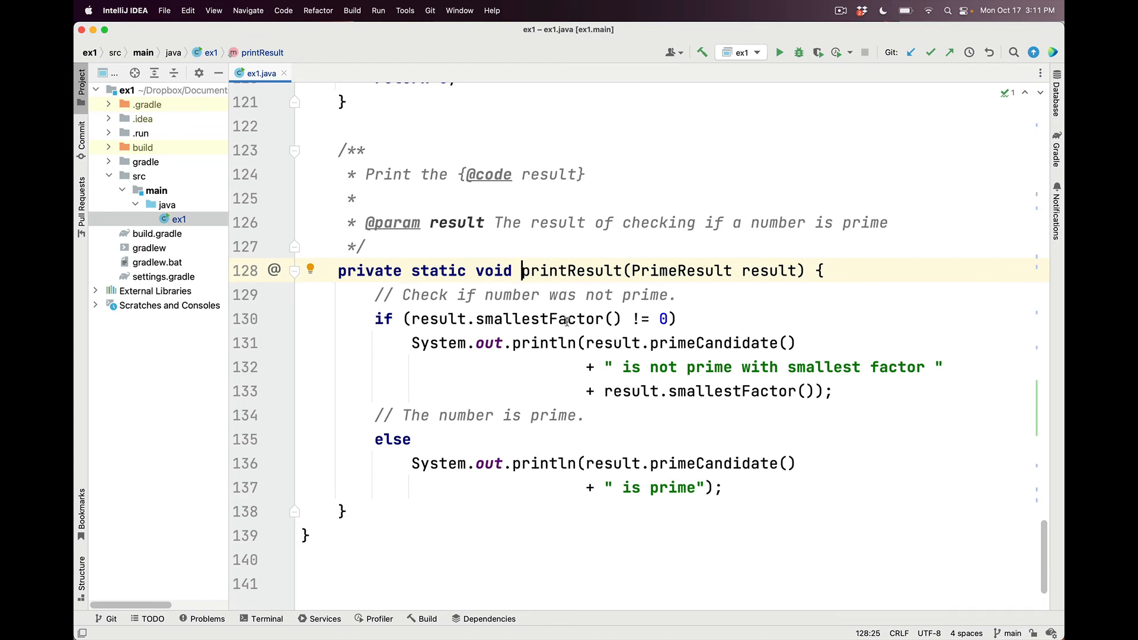
double_click(541, 319)
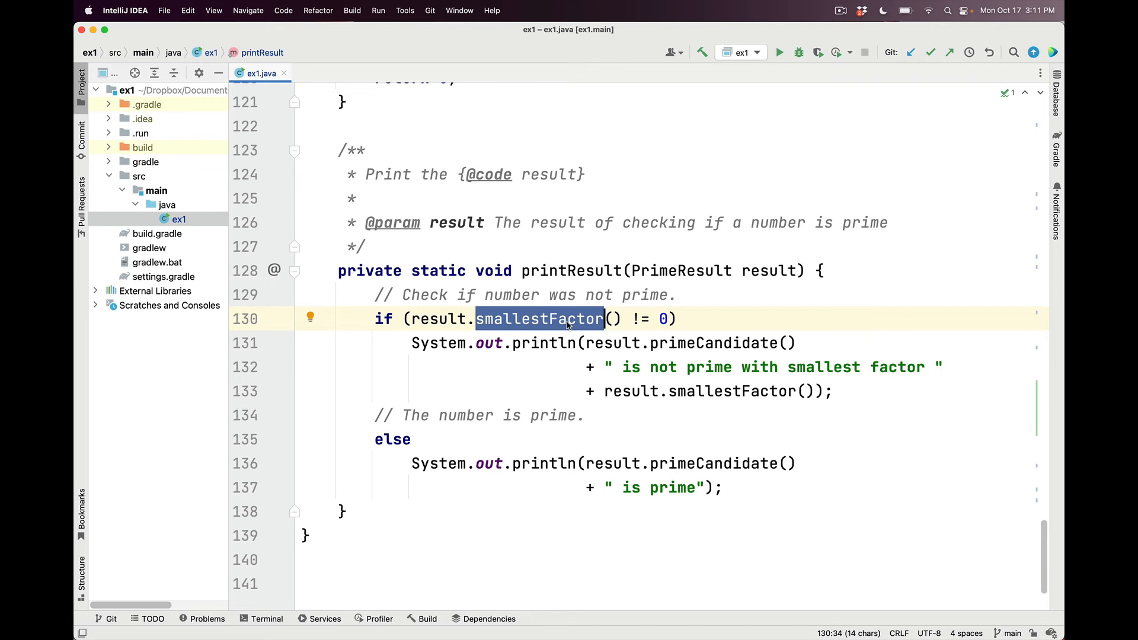
click(683, 342)
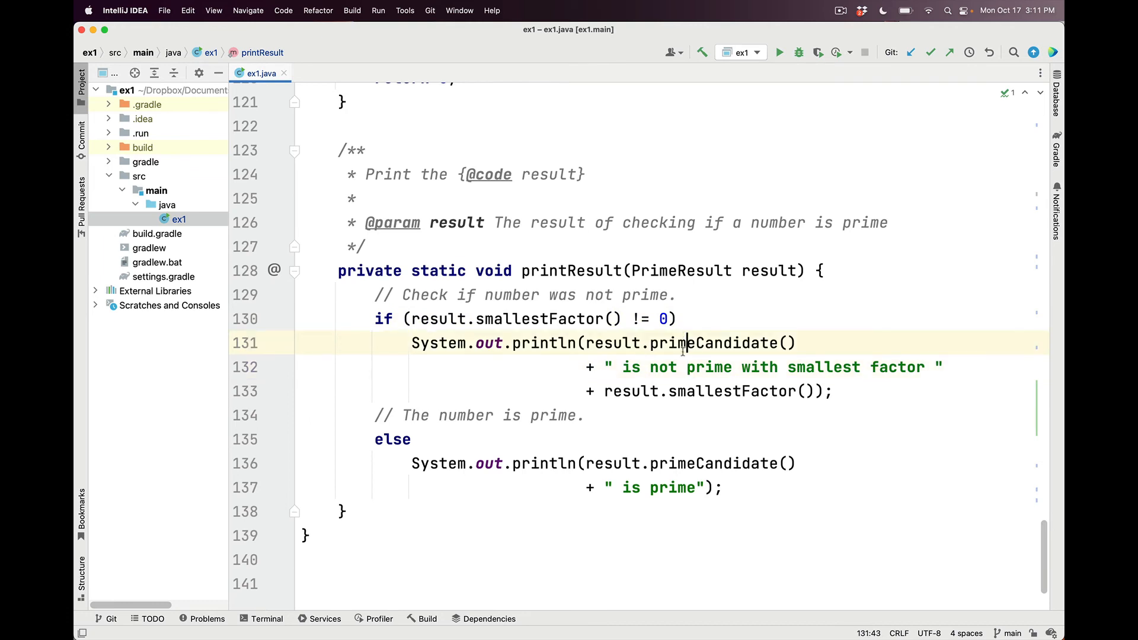
click(696, 392)
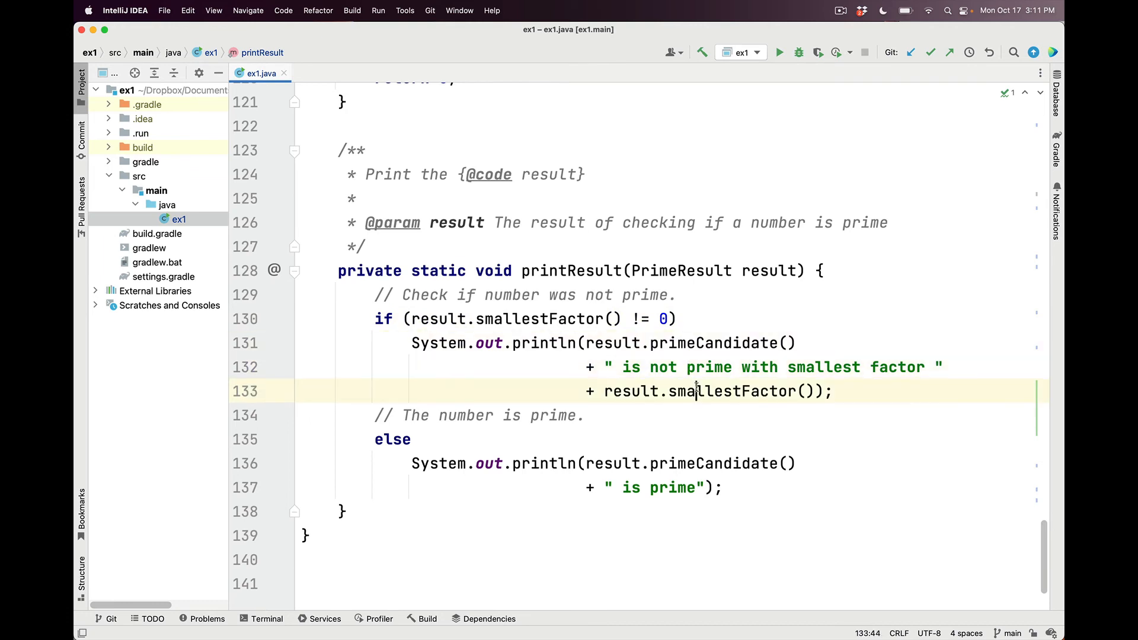
click(554, 415)
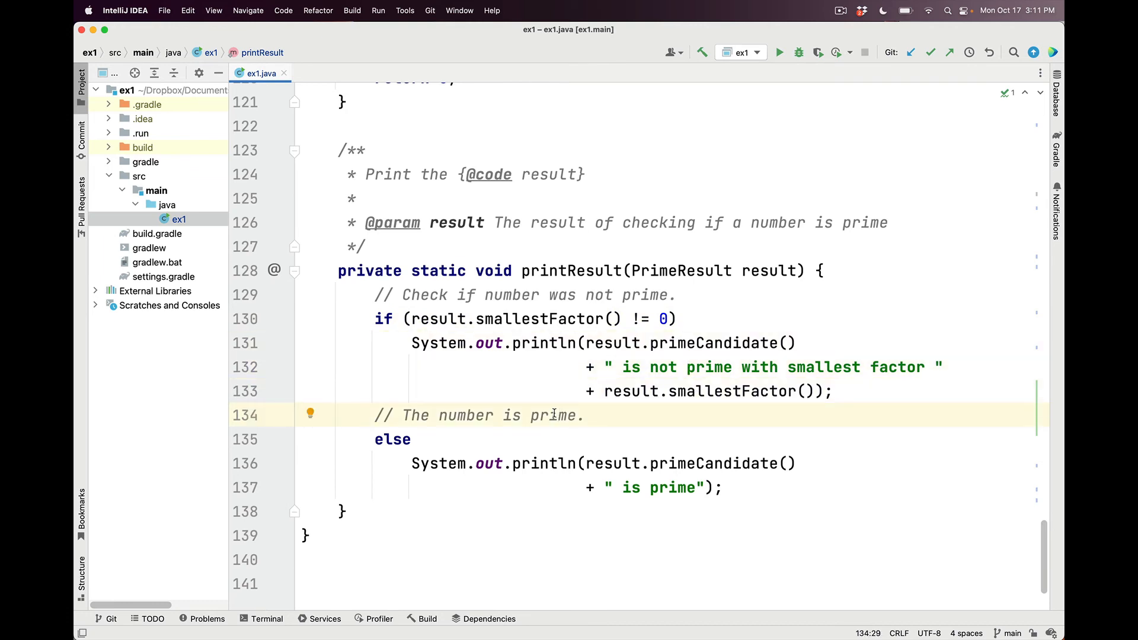
click(657, 464)
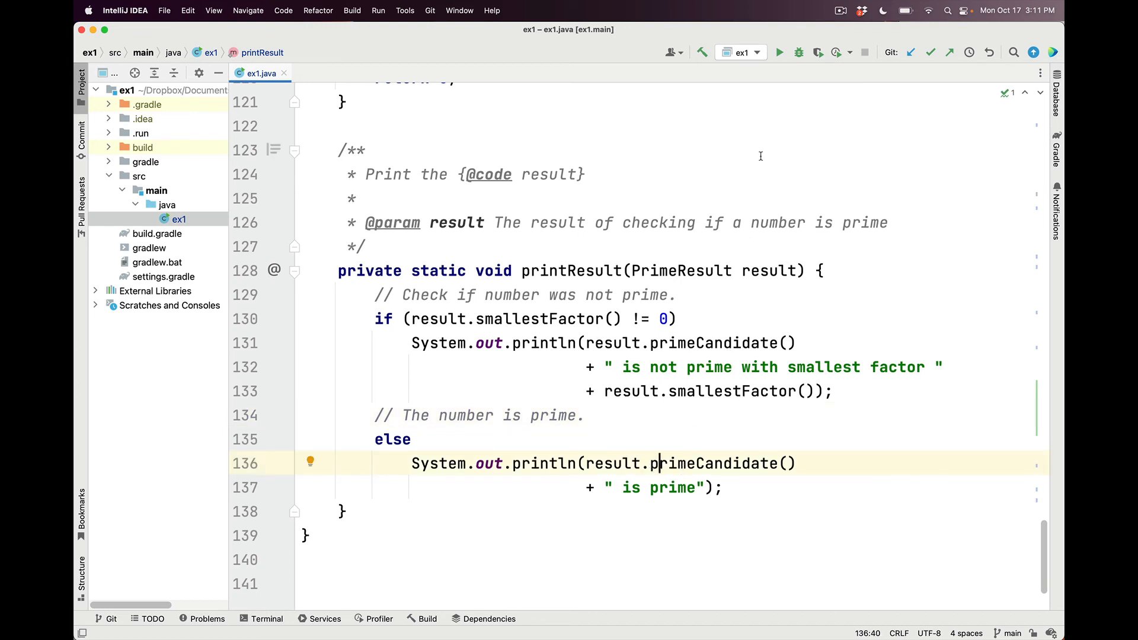
mouse_move(779, 52)
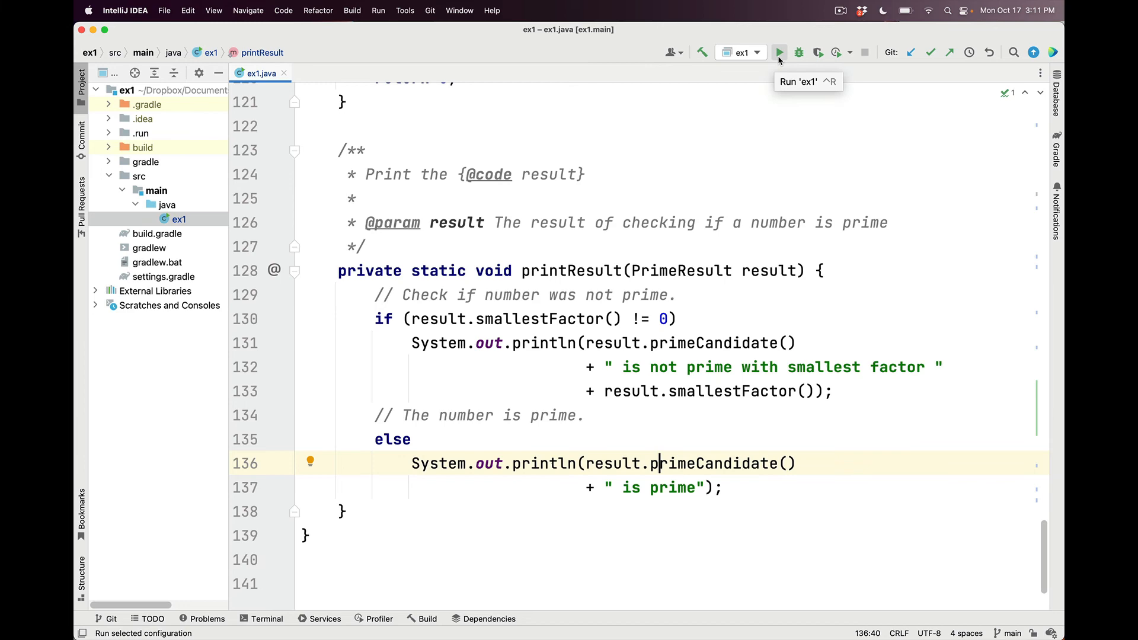
- Run ex1 and scroll the console listing random odd numbers as prime or with smallest factor
click(779, 52)
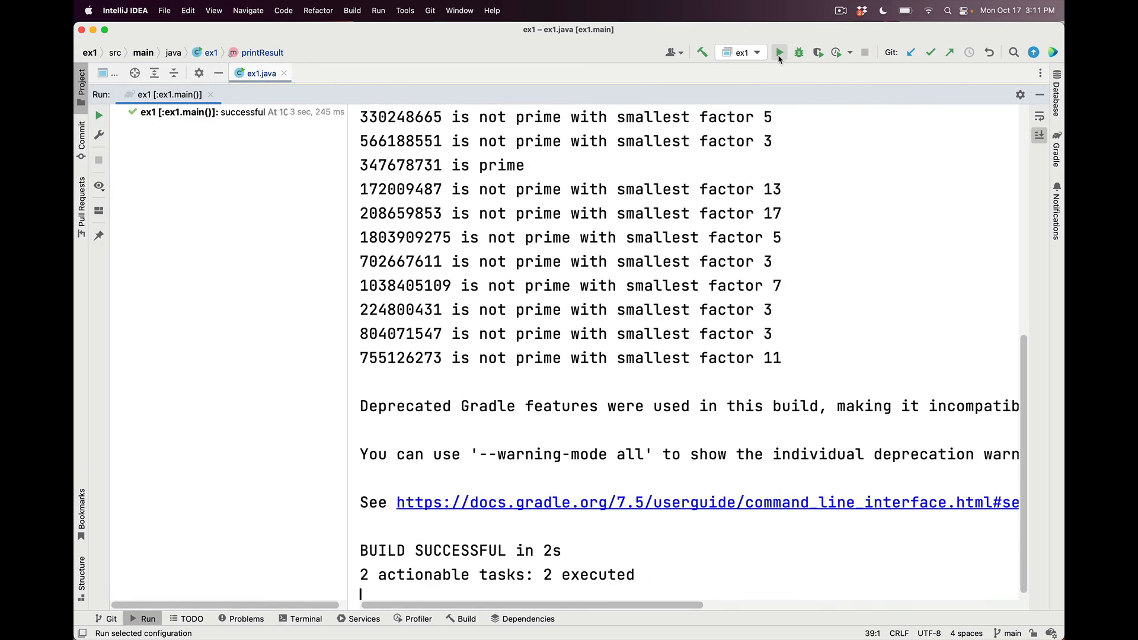
click(779, 51)
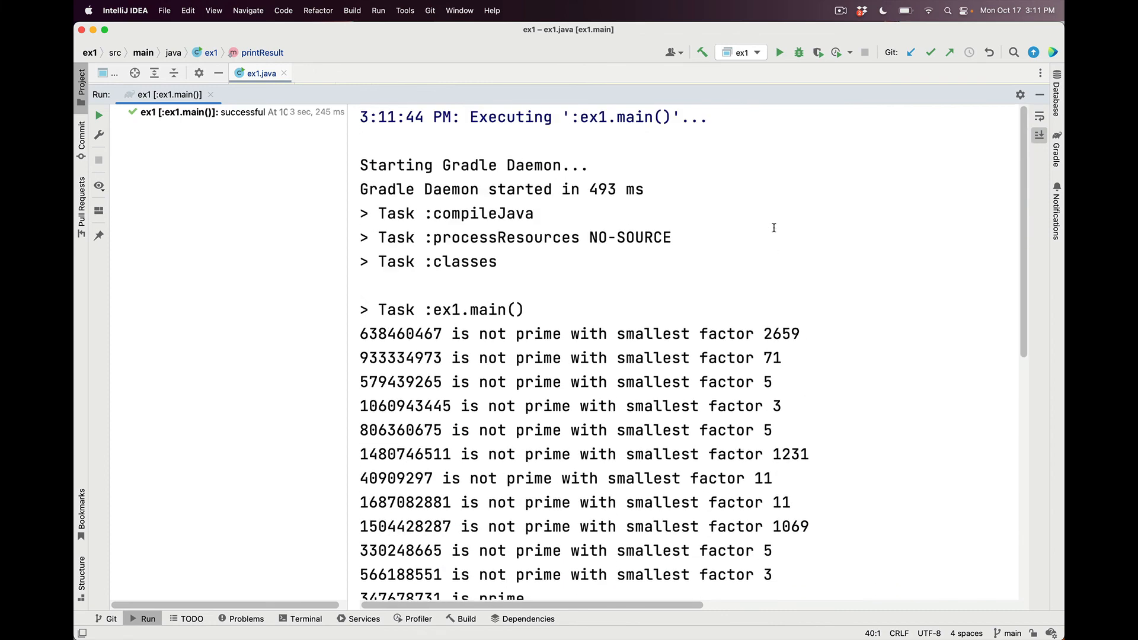
scroll(down, 3)
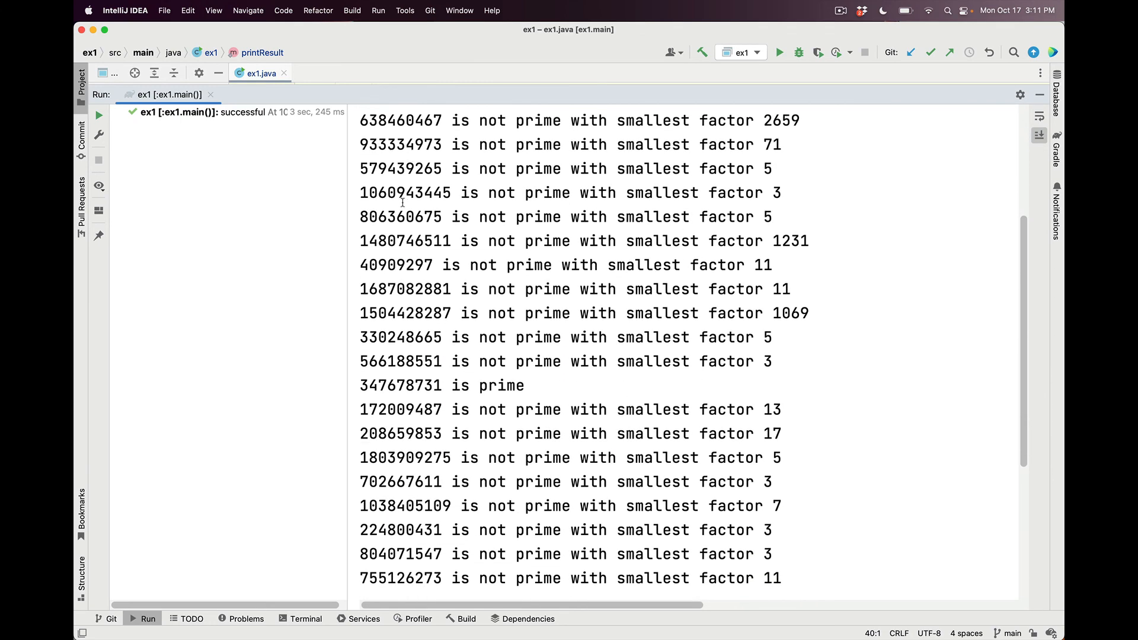
scroll(up, 3)
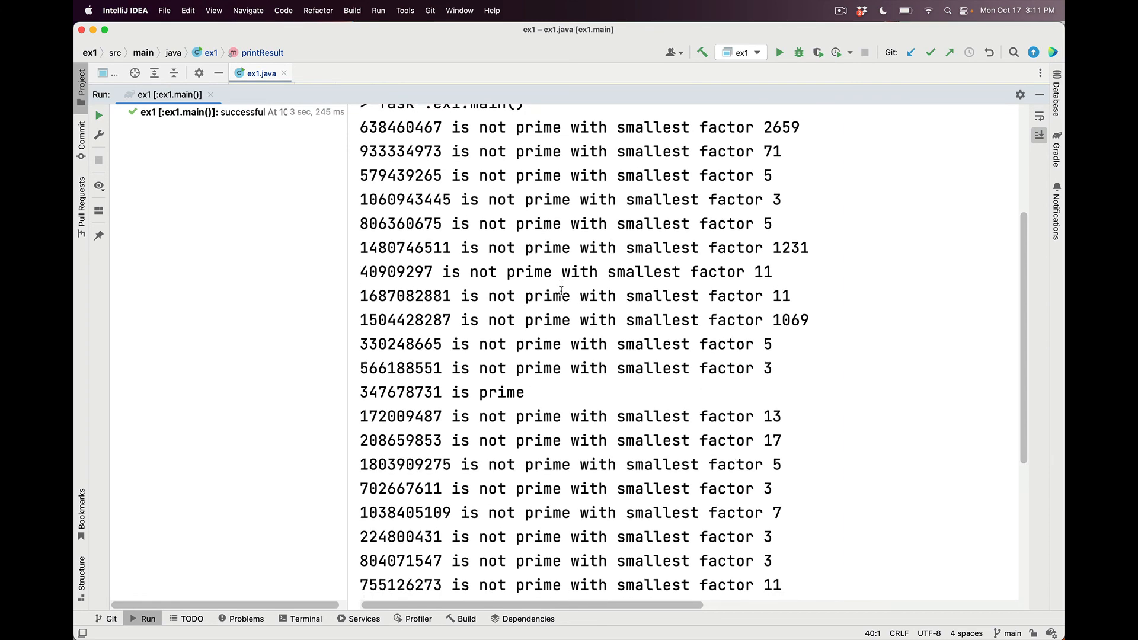
scroll(down, 3)
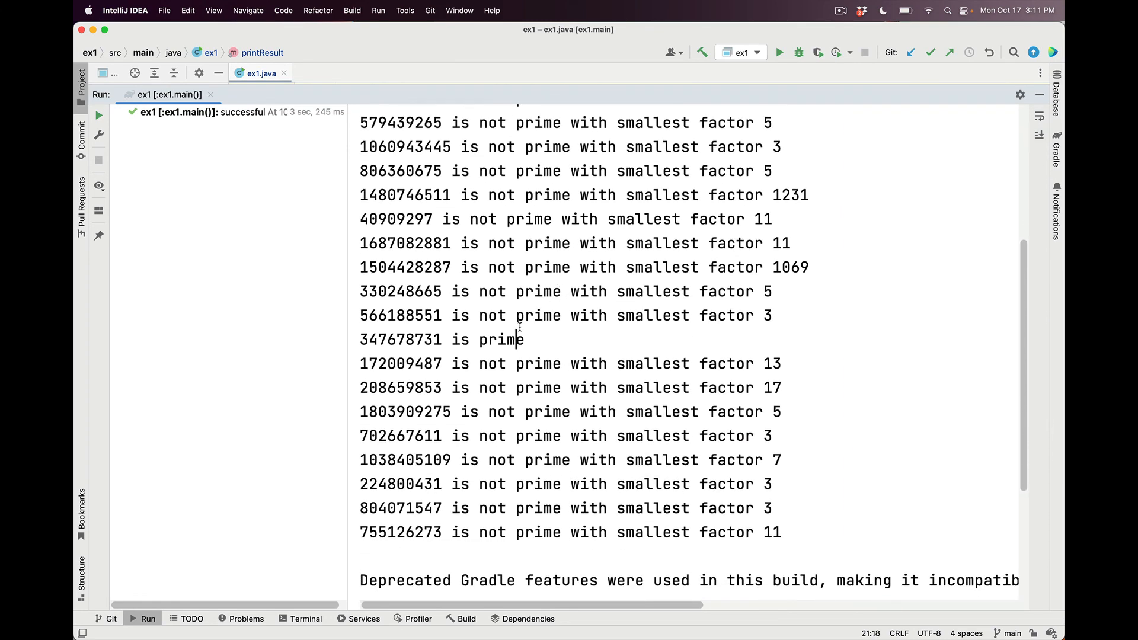
scroll(up, 3)
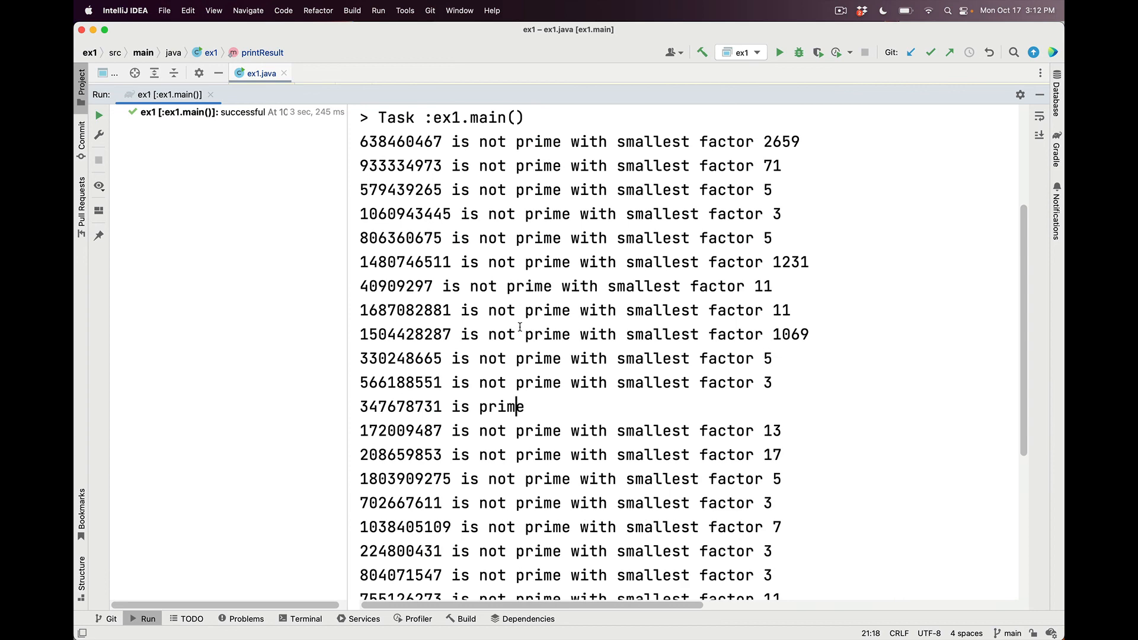
mouse_move(794, 121)
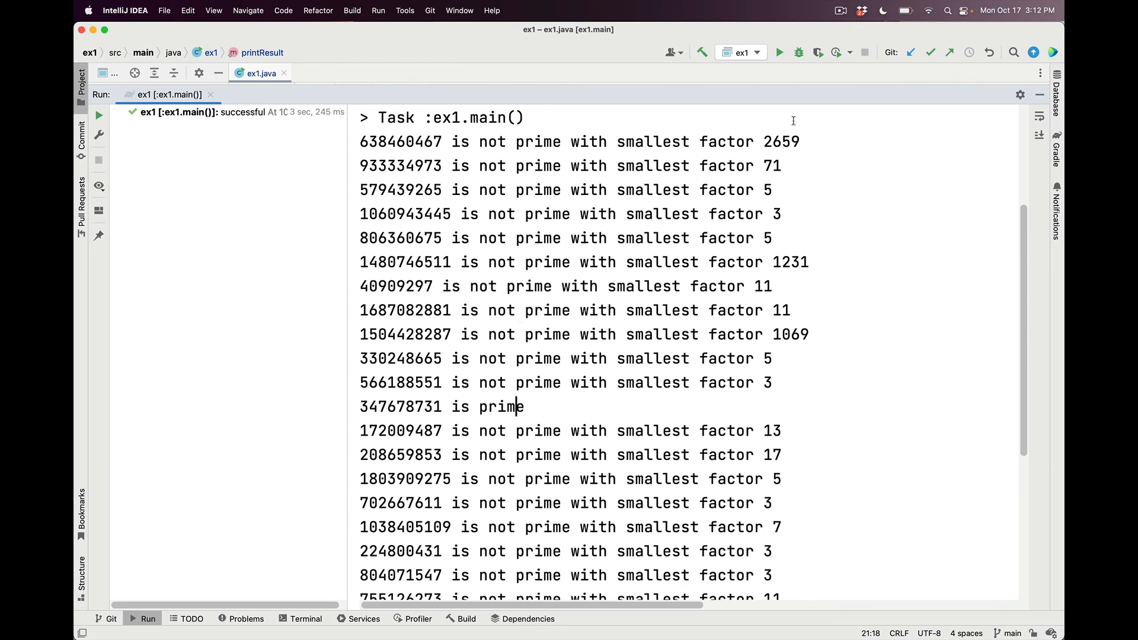
- Scroll through the rerun's fresh set of odd numbers and primality results in the Run console
scroll(down, 3)
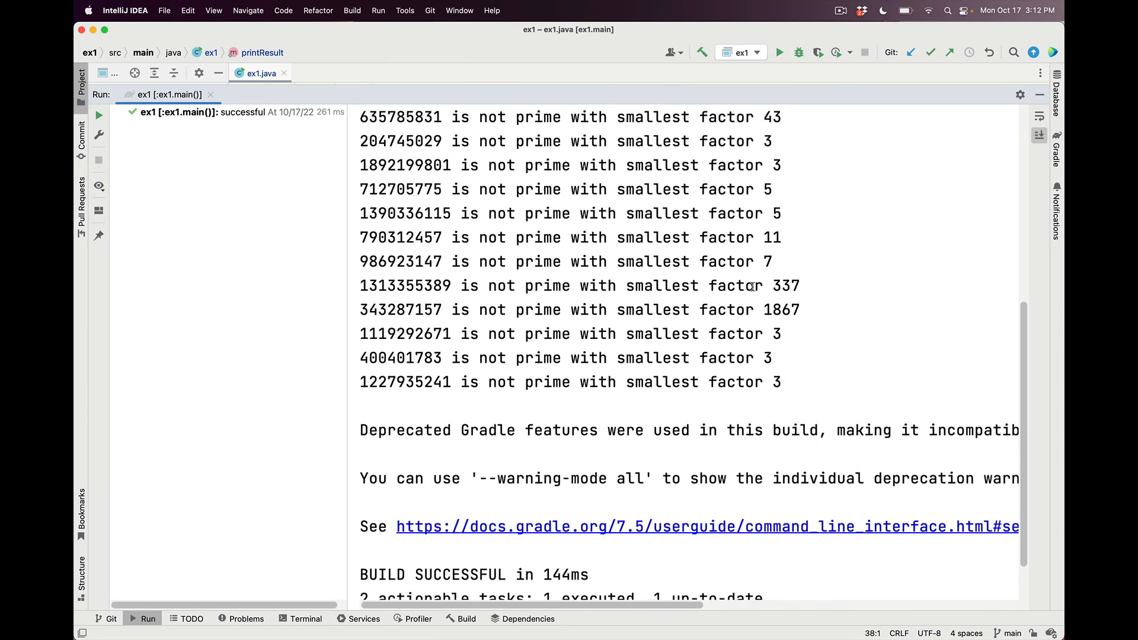
scroll(up, 3)
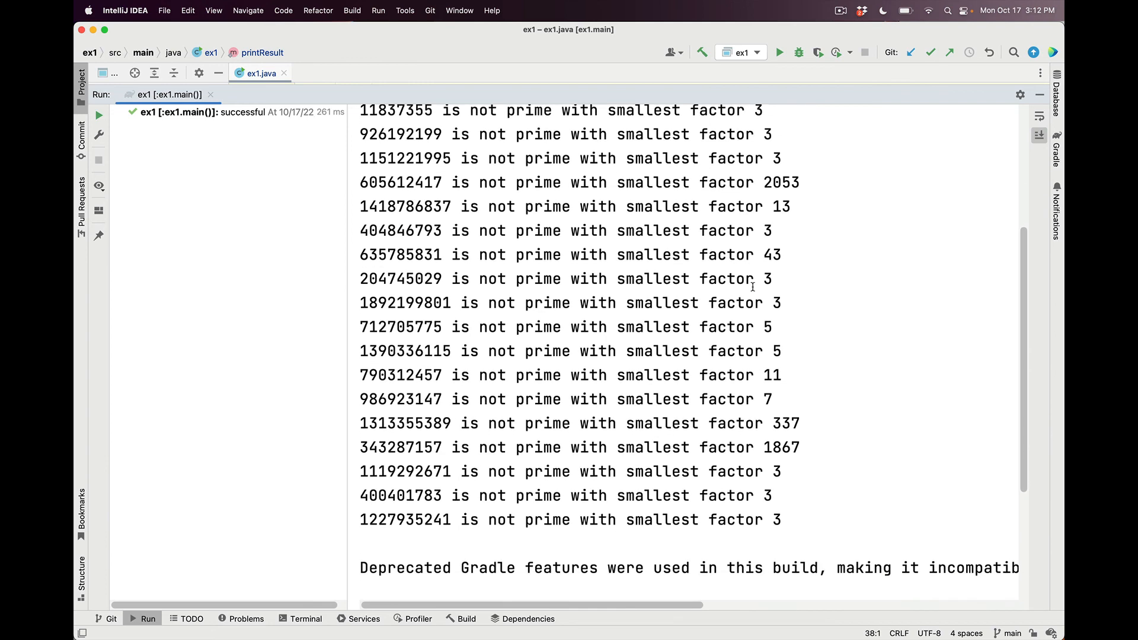
scroll(down, 3)
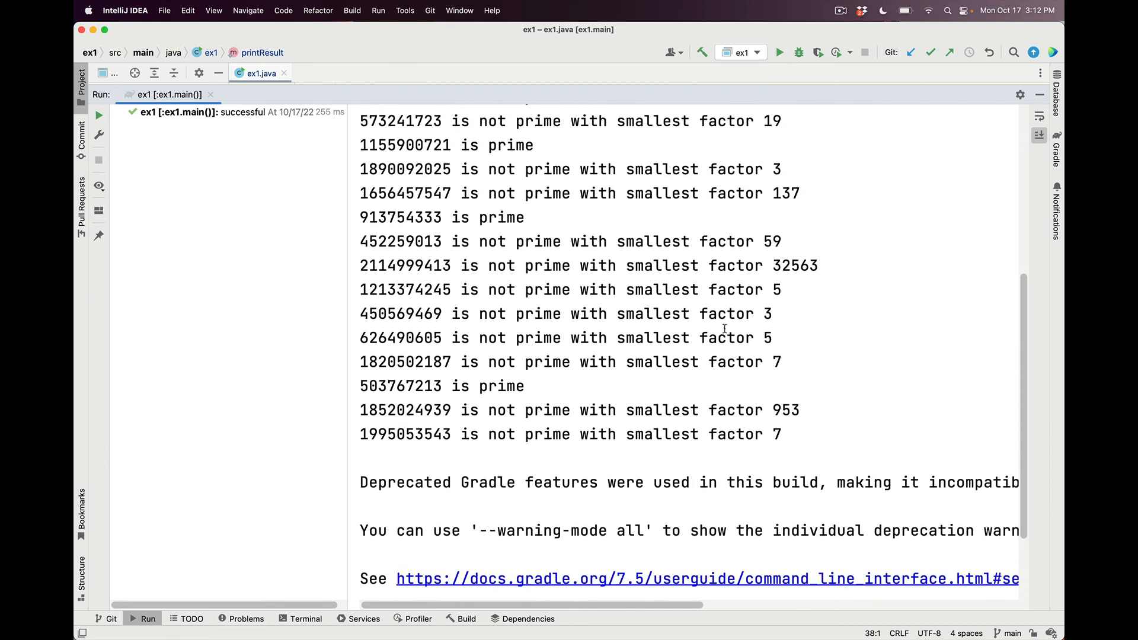
scroll(up, 3)
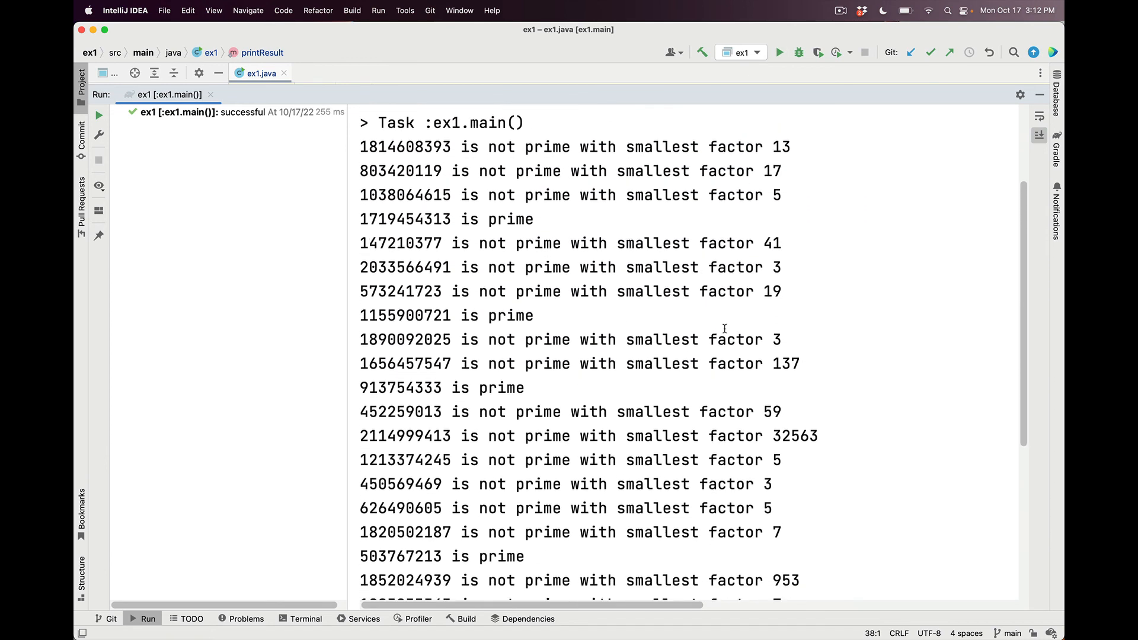
scroll(down, 3)
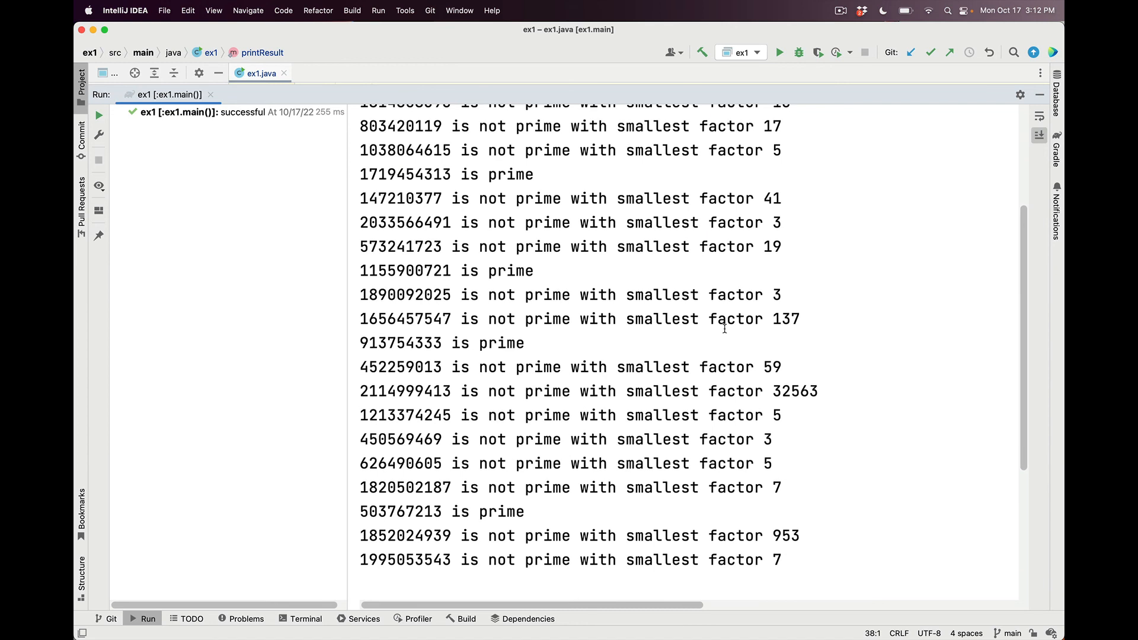